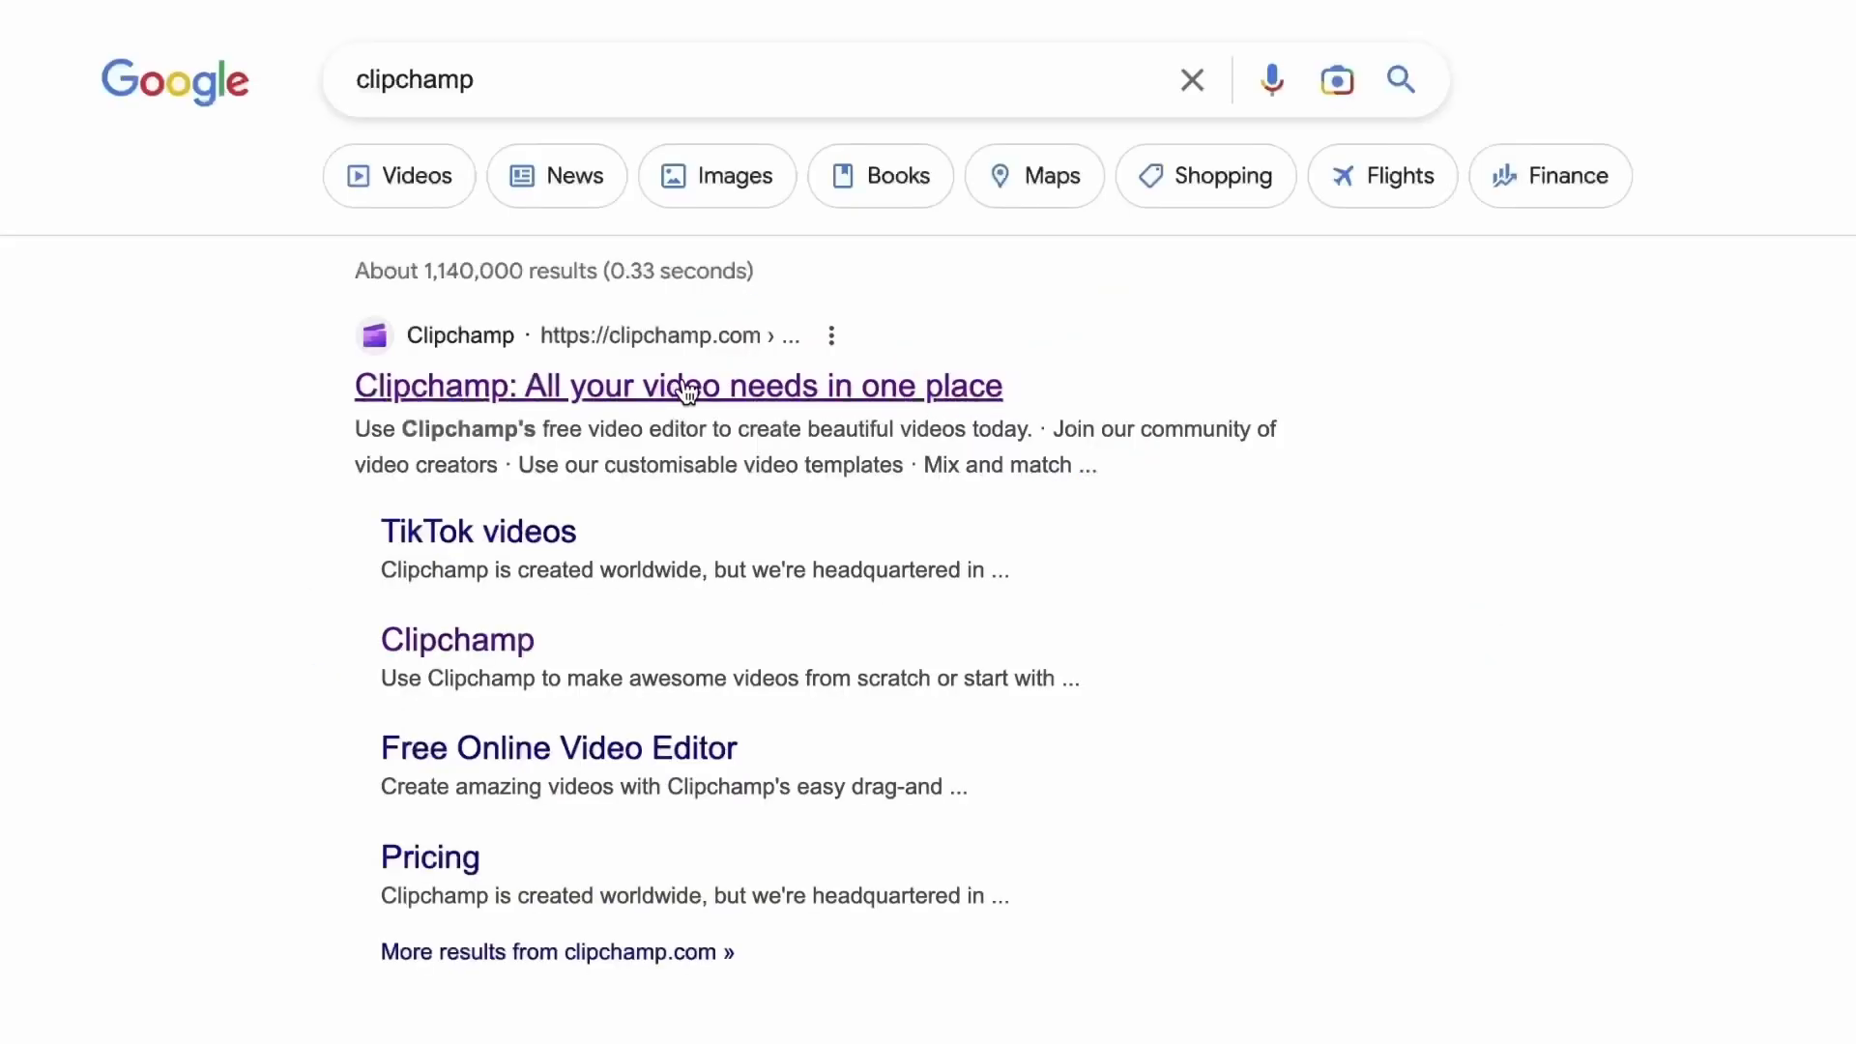
Step: Reach the Clipchamp homepage from the search result and choose Try for free
left_click(676, 387)
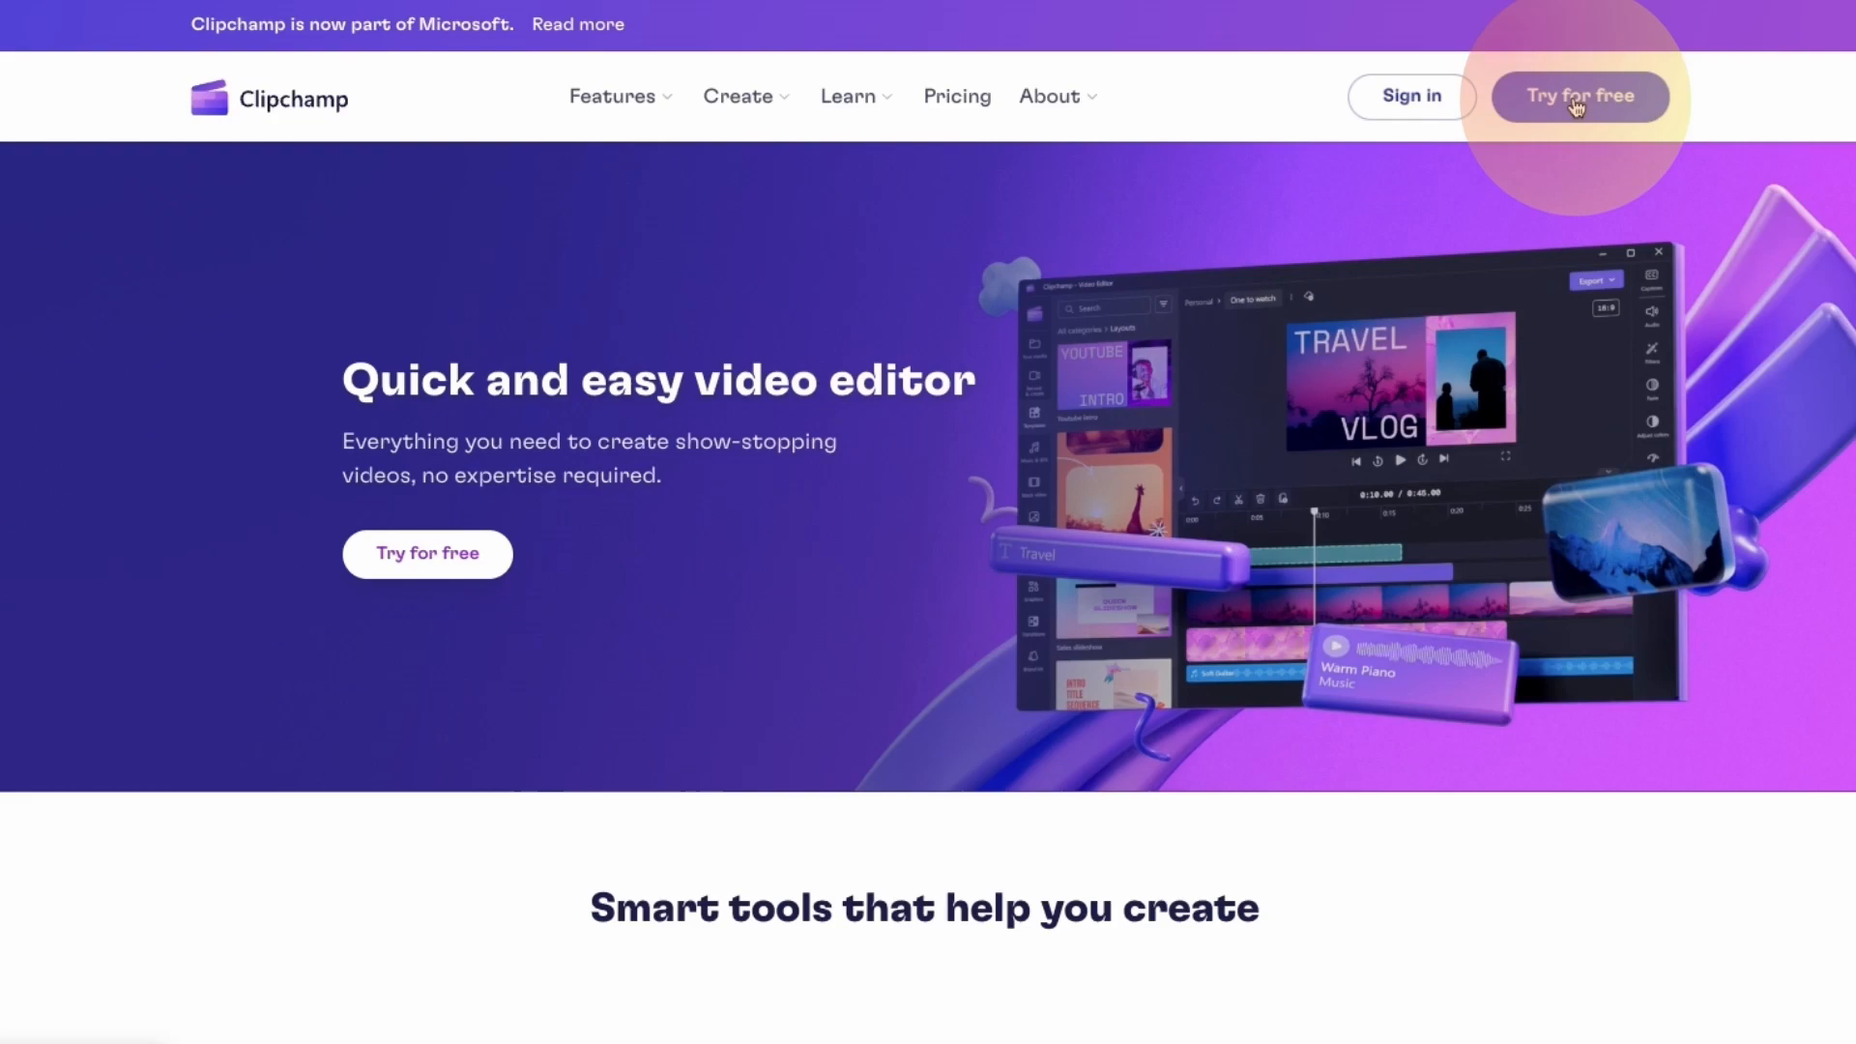
left_click(1580, 97)
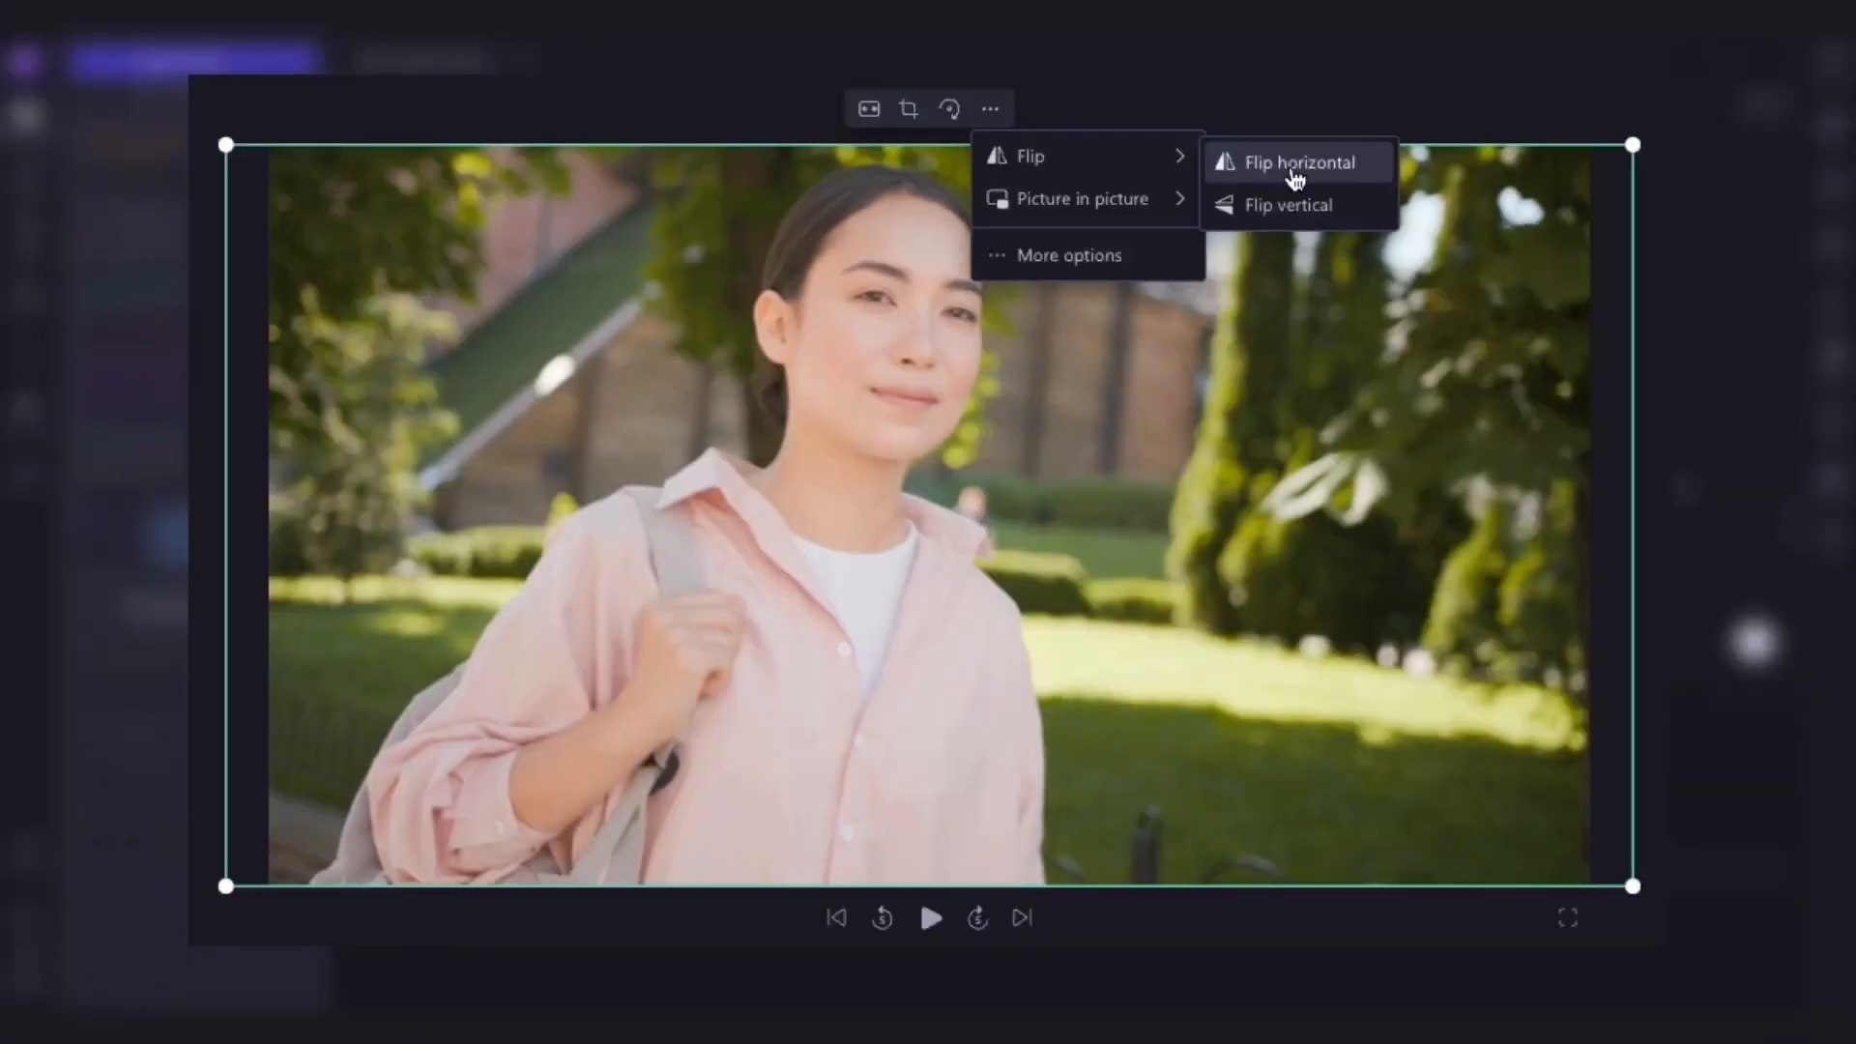
Step: Preview the clip flipped horizontally then vertically before the new project opens
left_click(1288, 205)
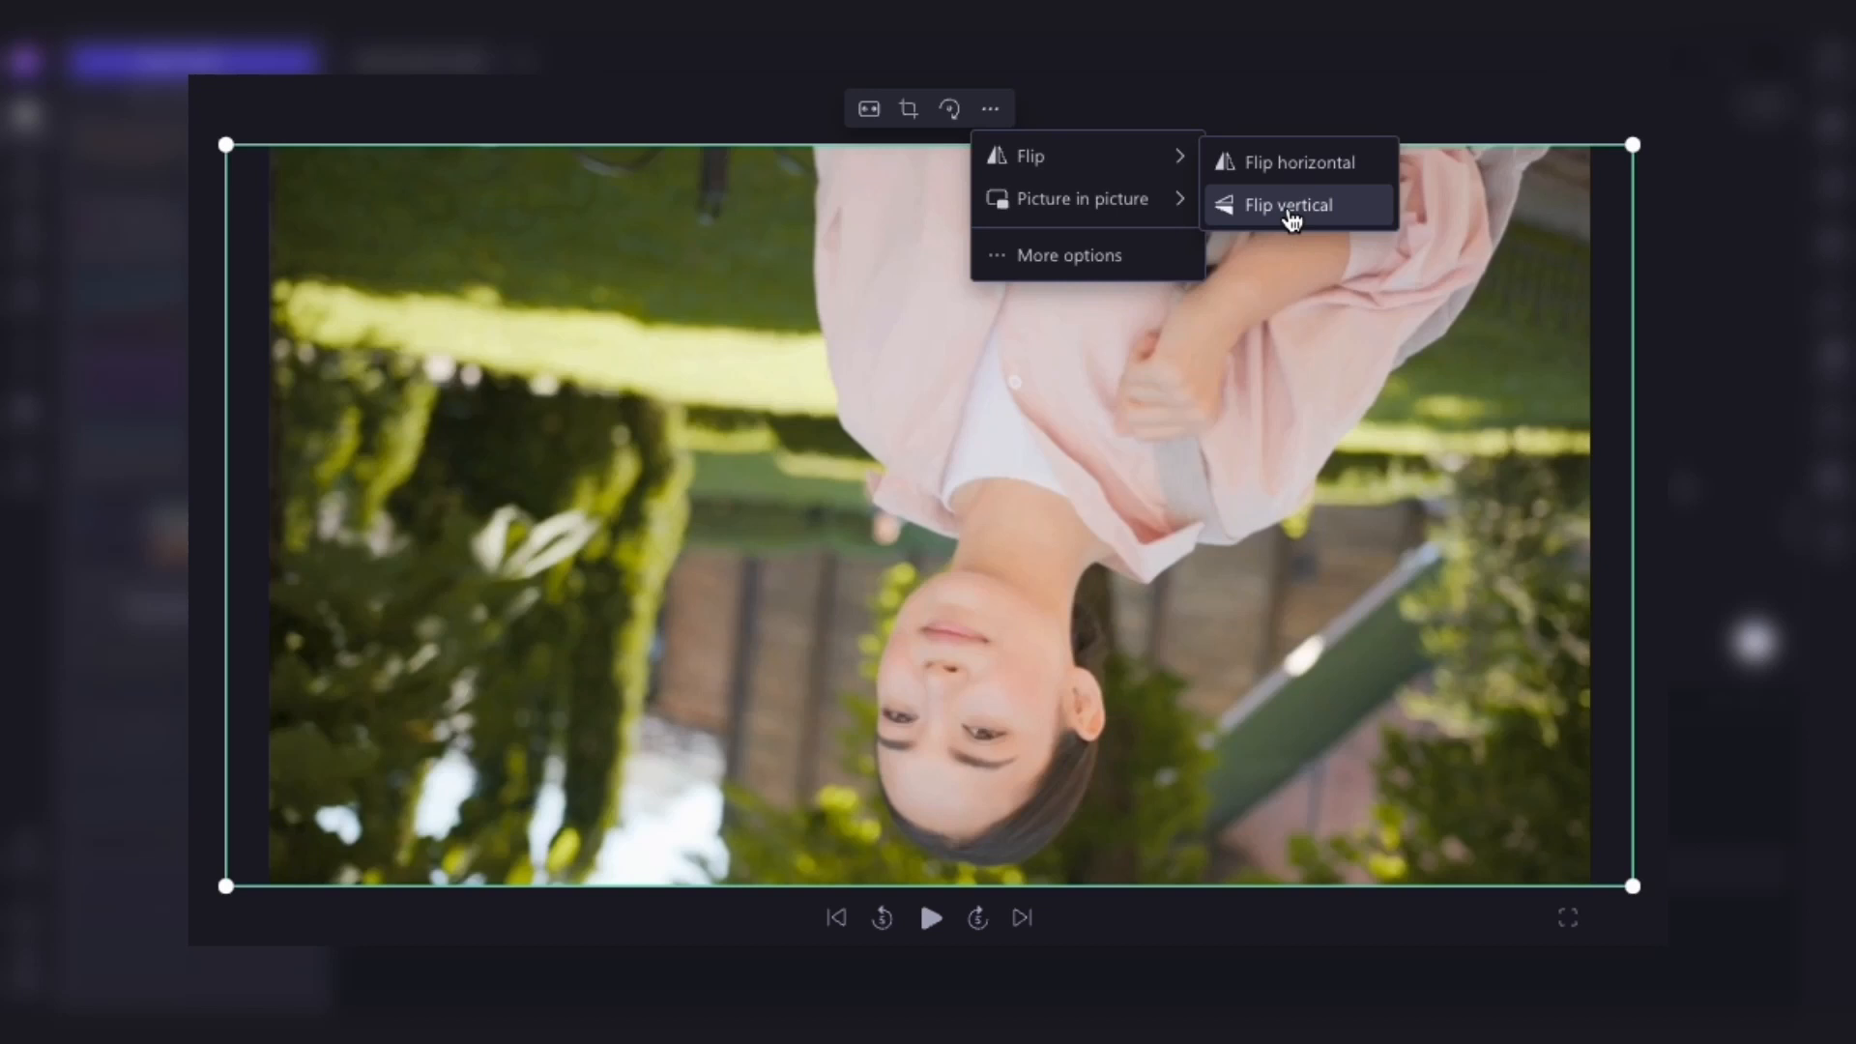
left_click(1290, 205)
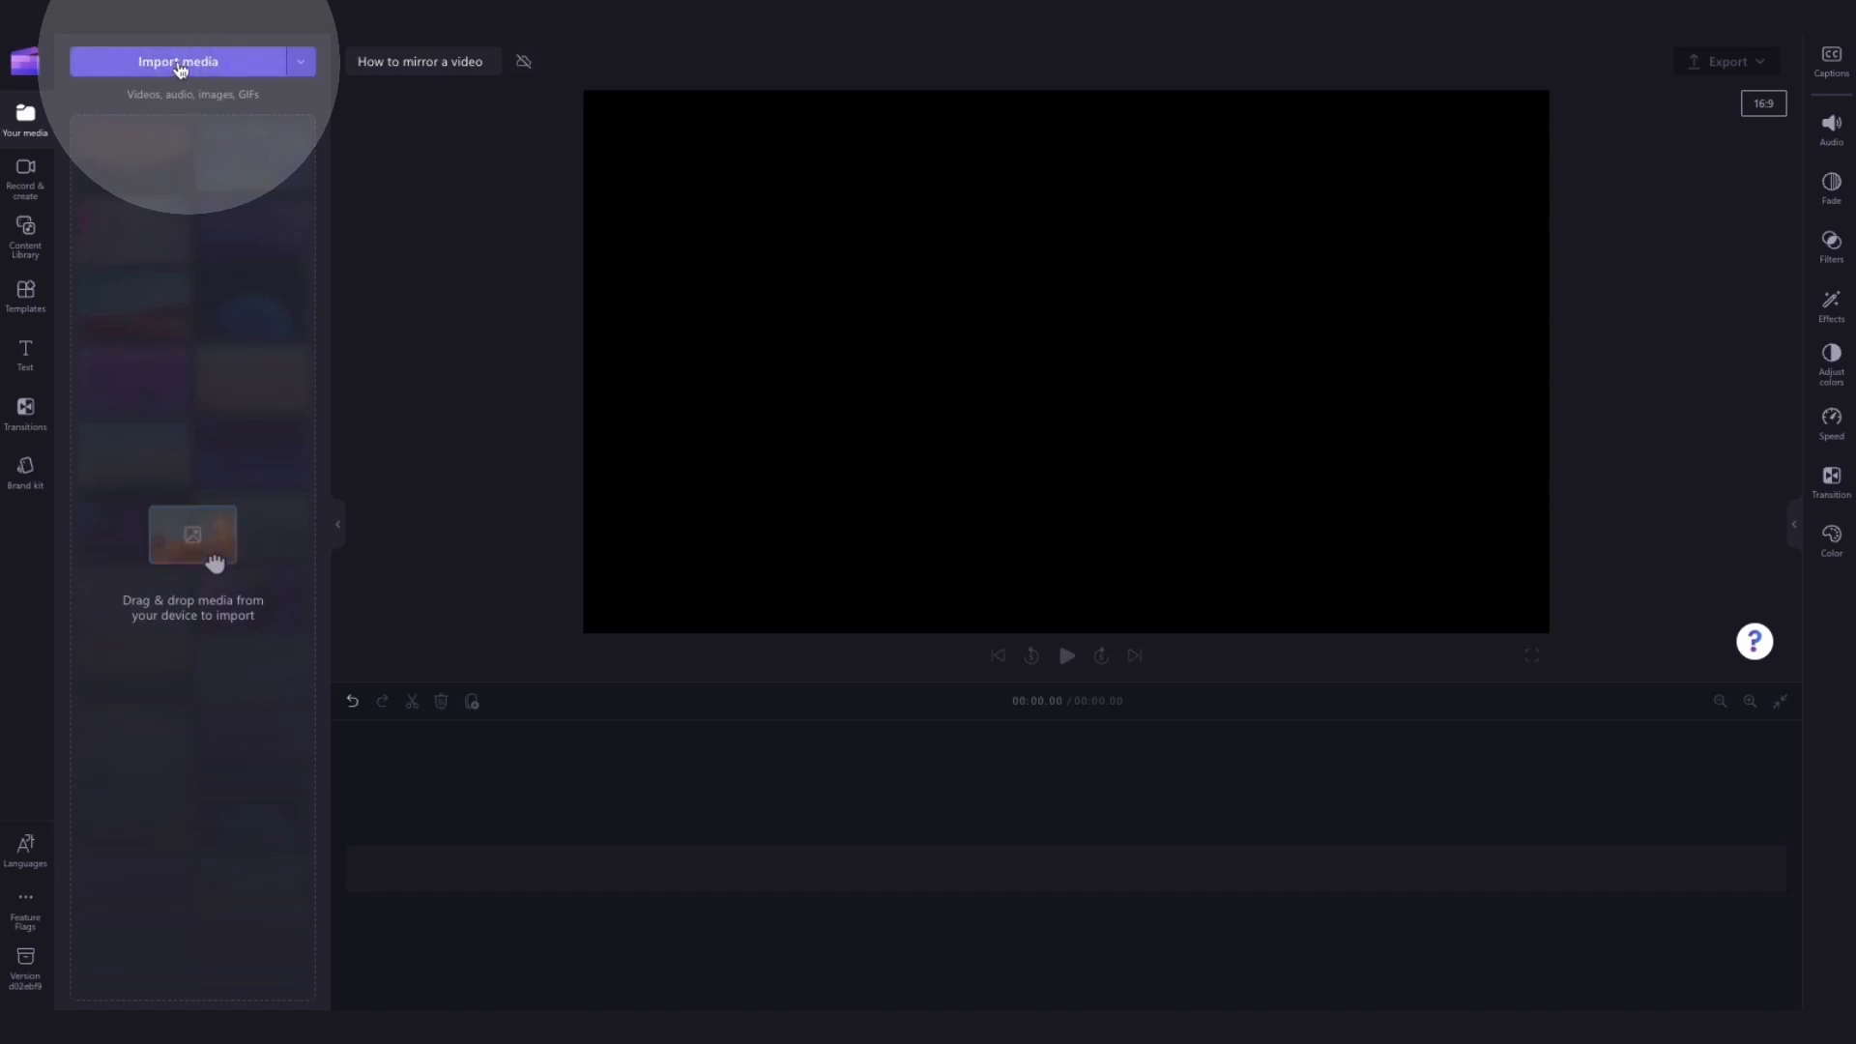
Step: Import My Video 1.mp4 through the file picker and place it on the timeline
left_click(177, 60)
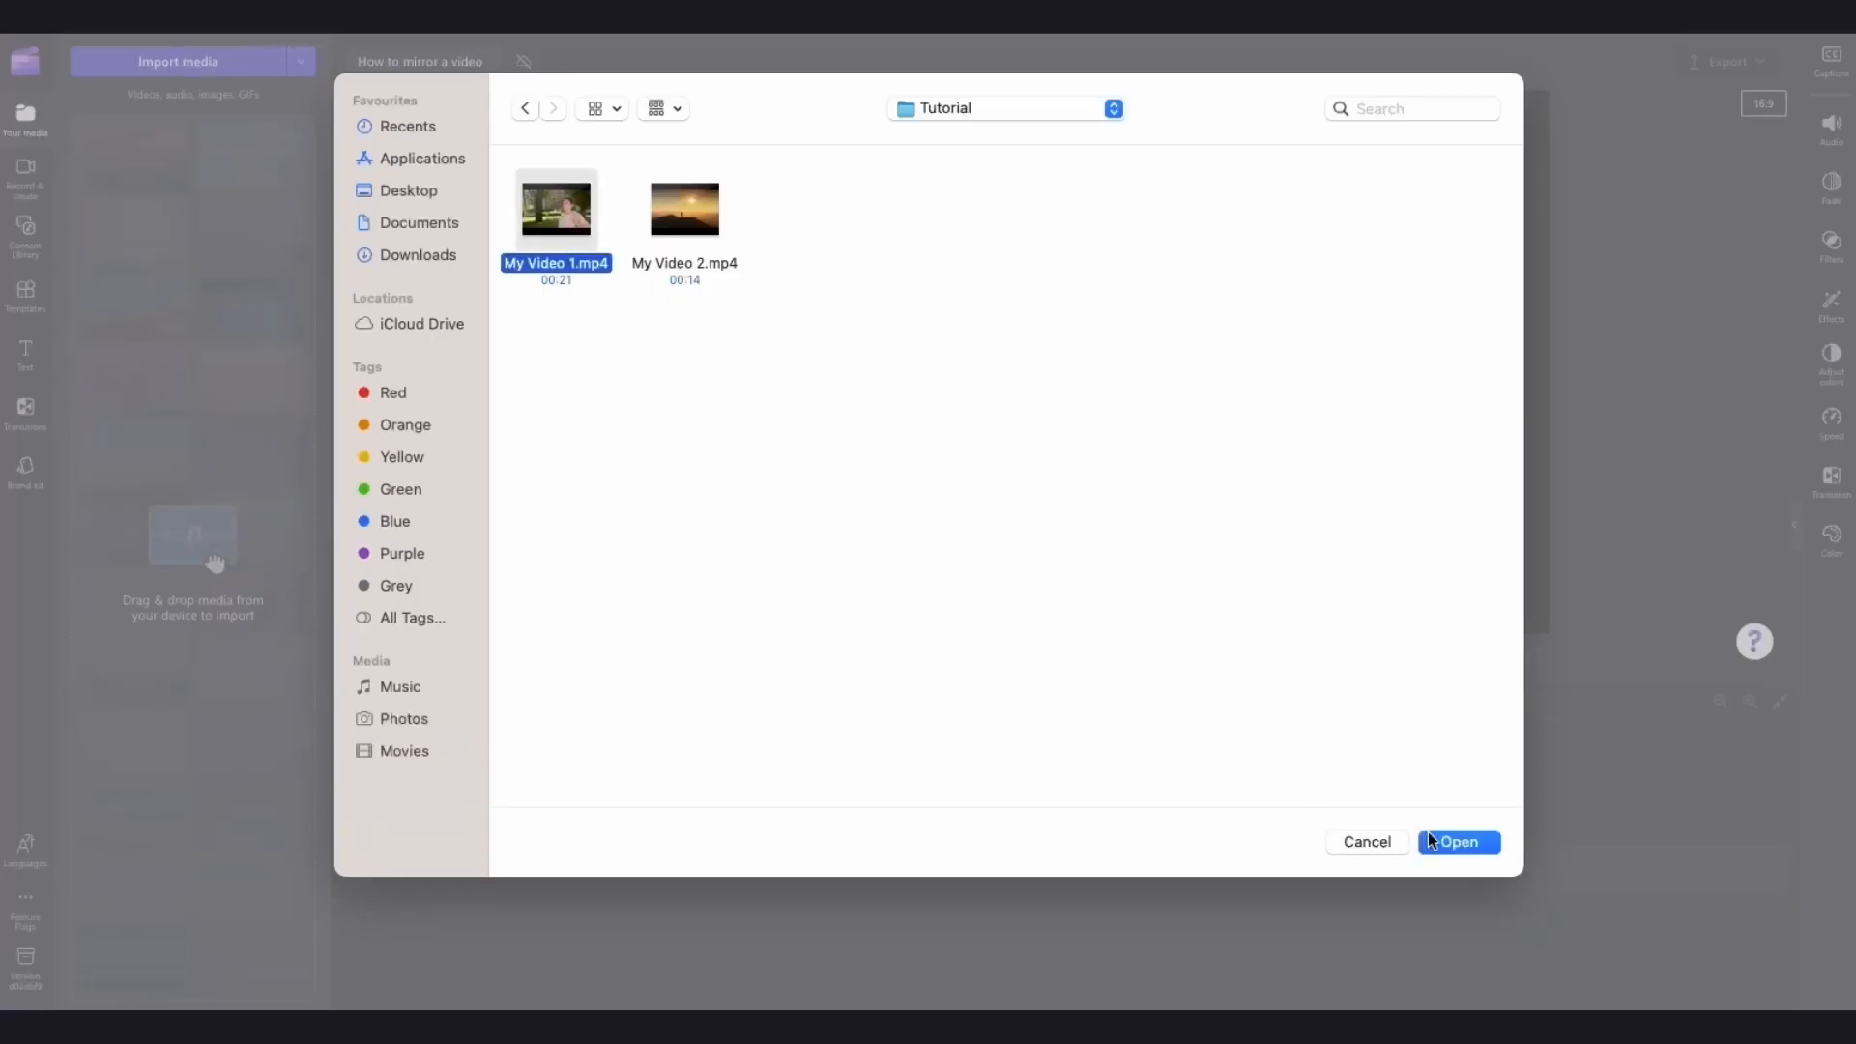
left_click(1458, 841)
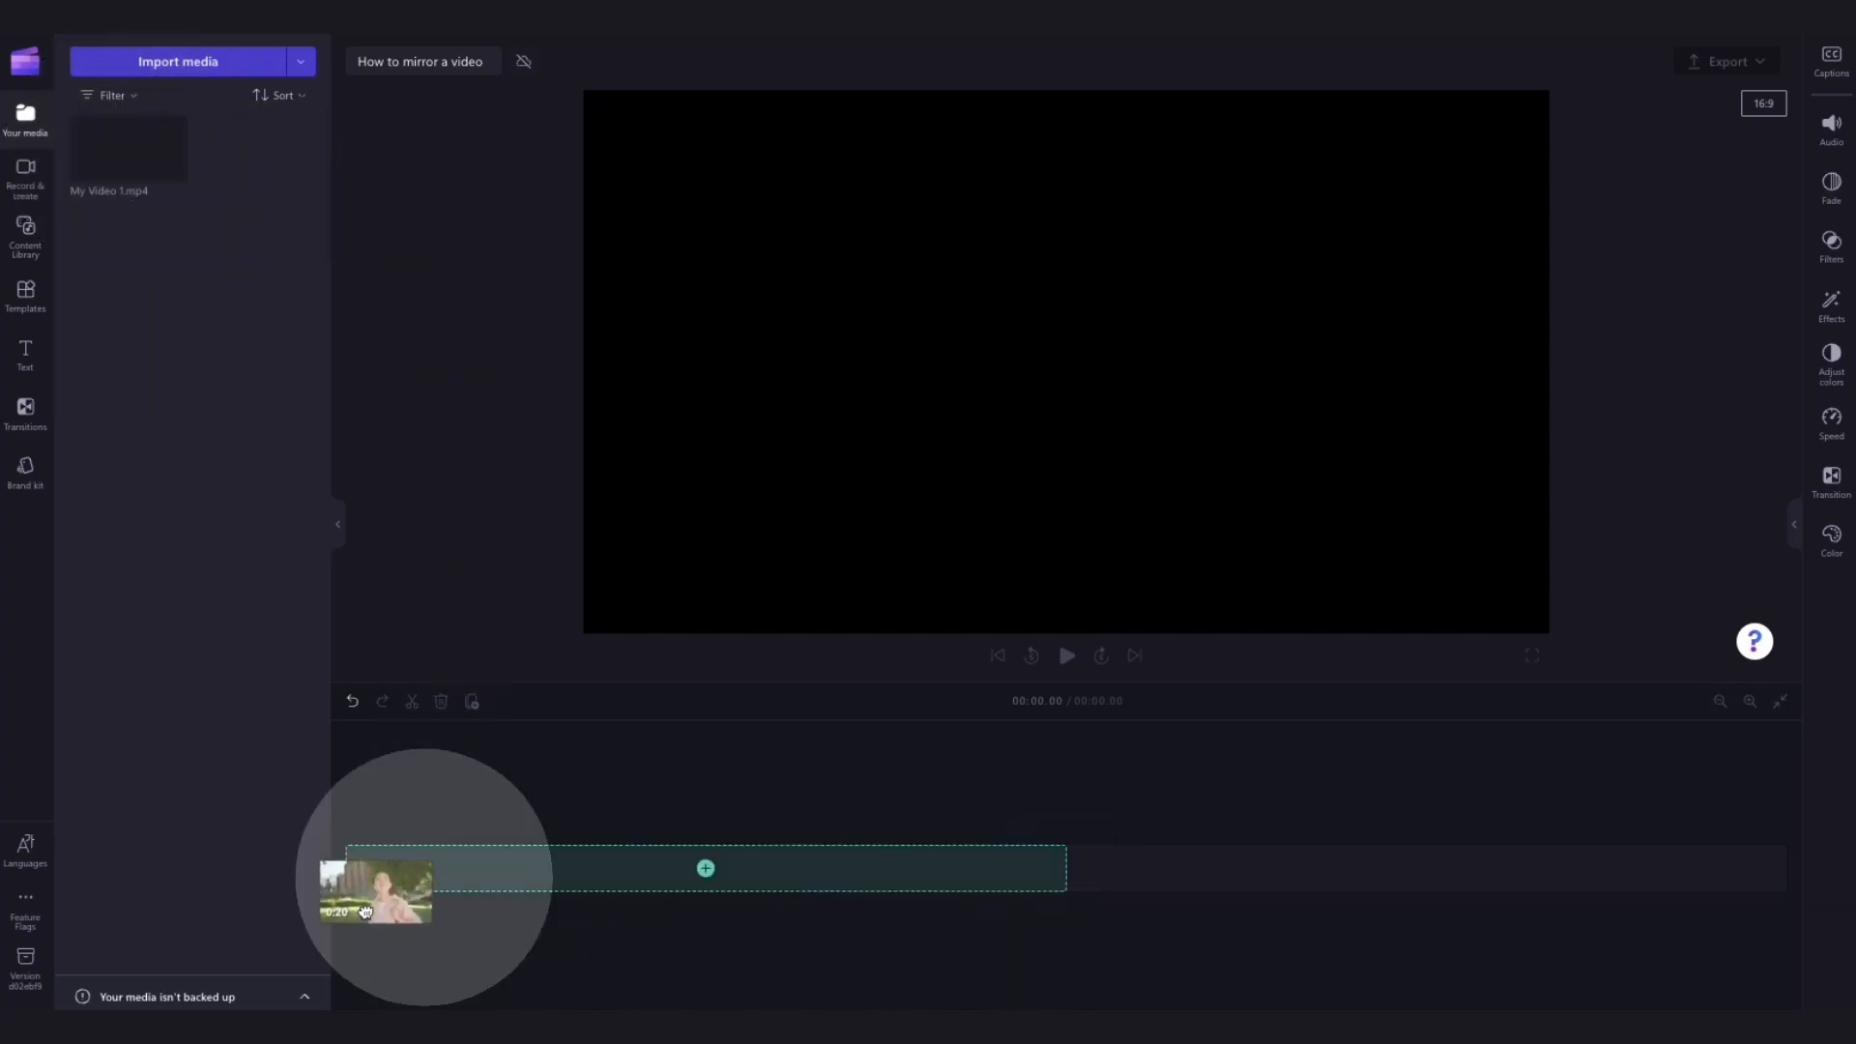
left_click(704, 868)
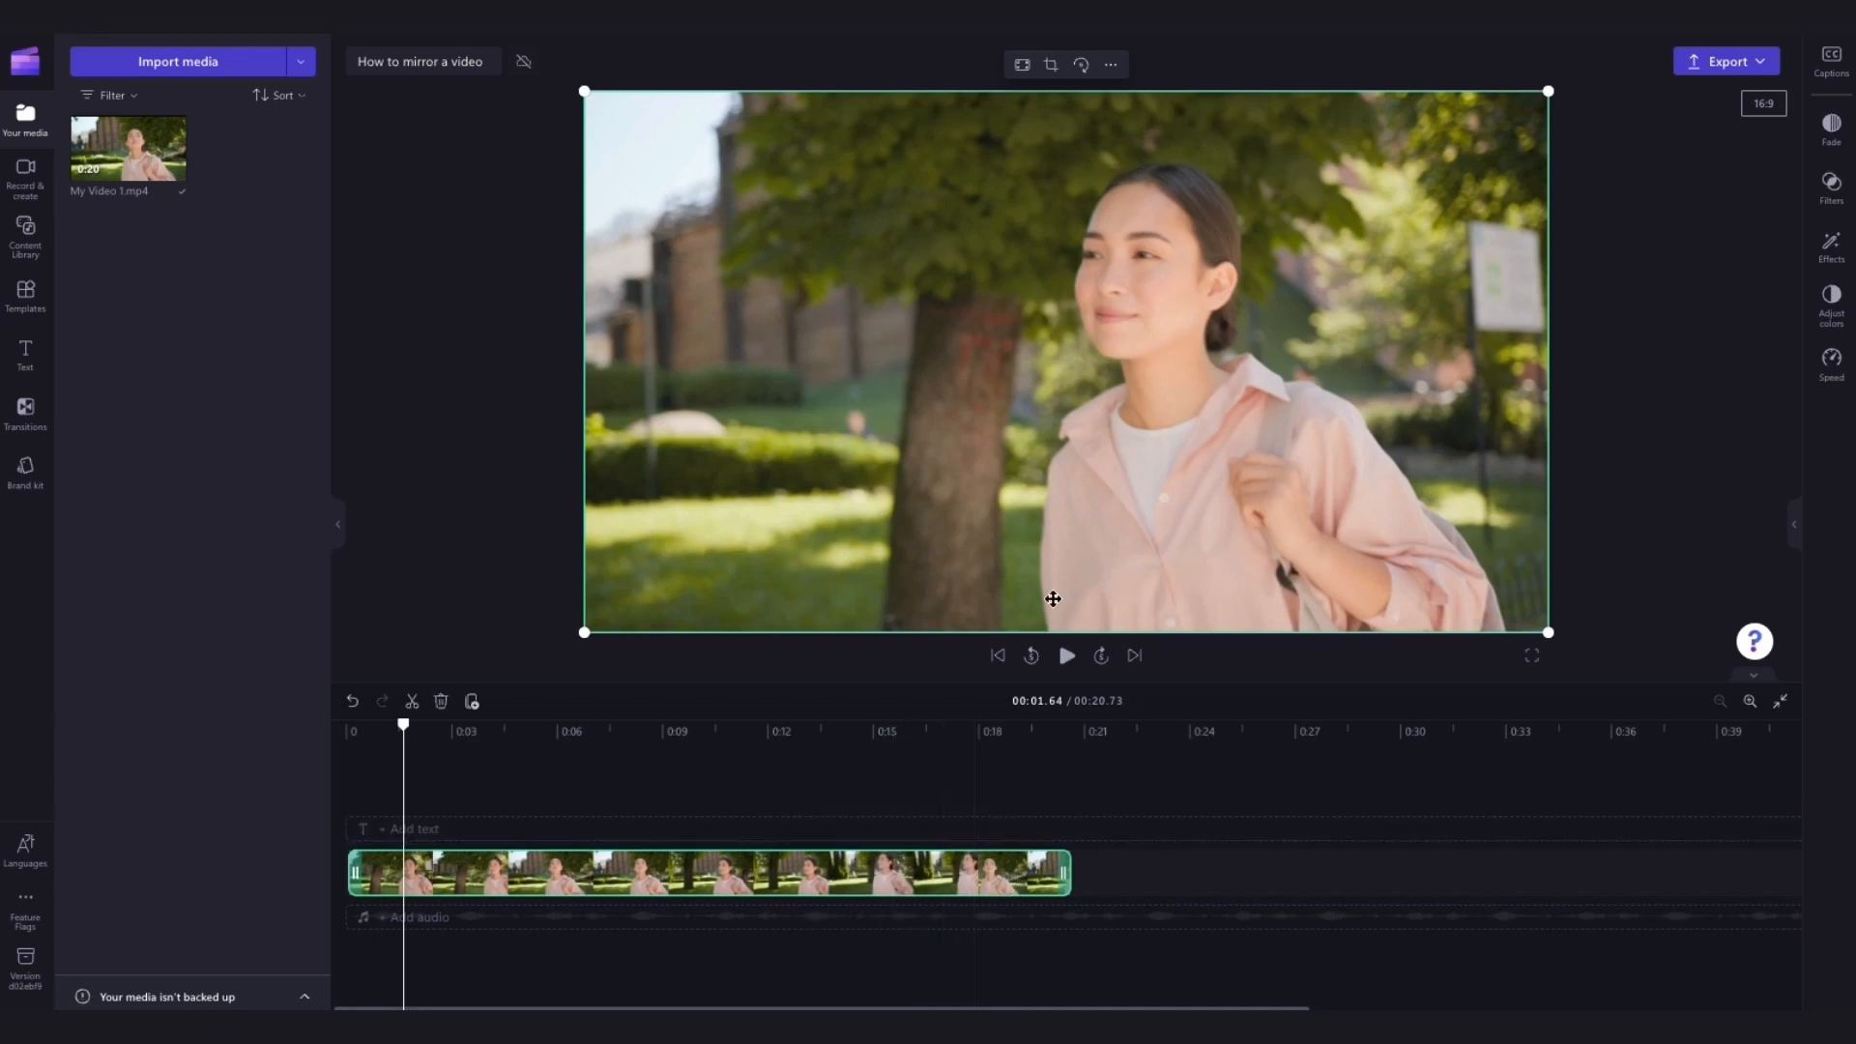
mouse_move(1110, 64)
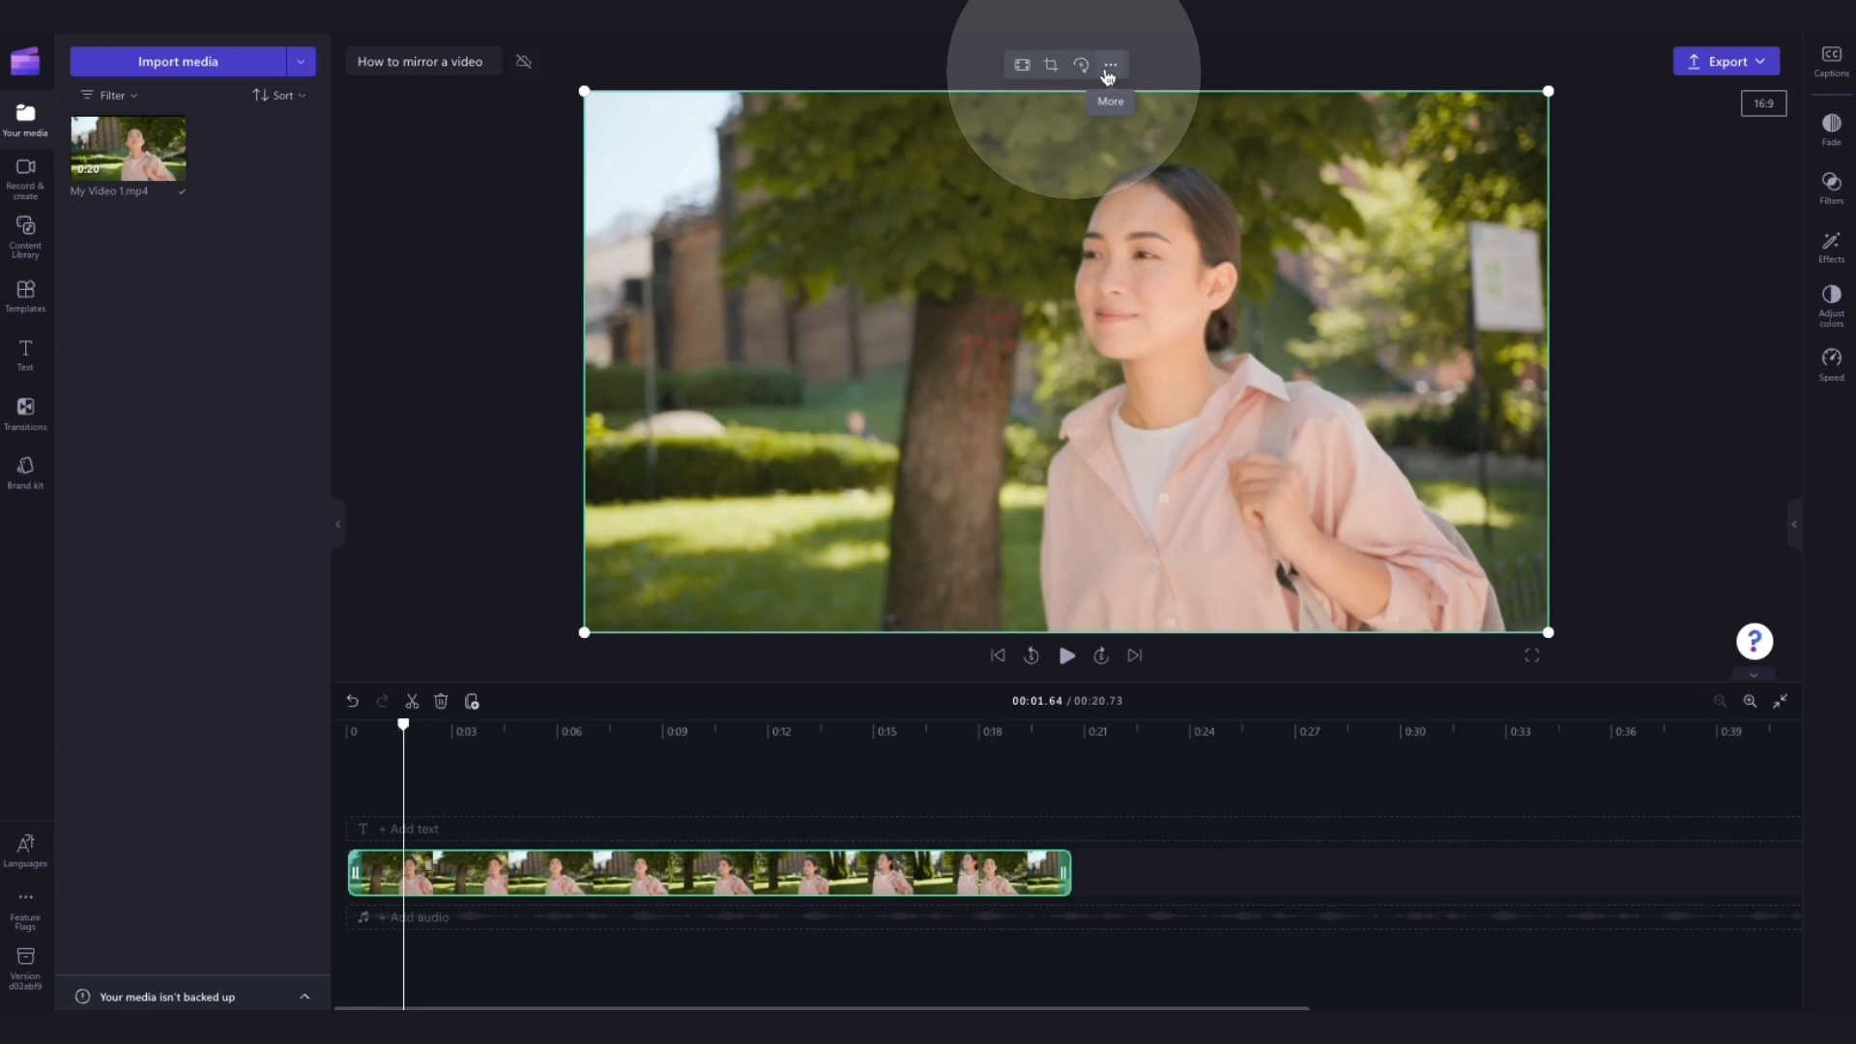
left_click(1109, 64)
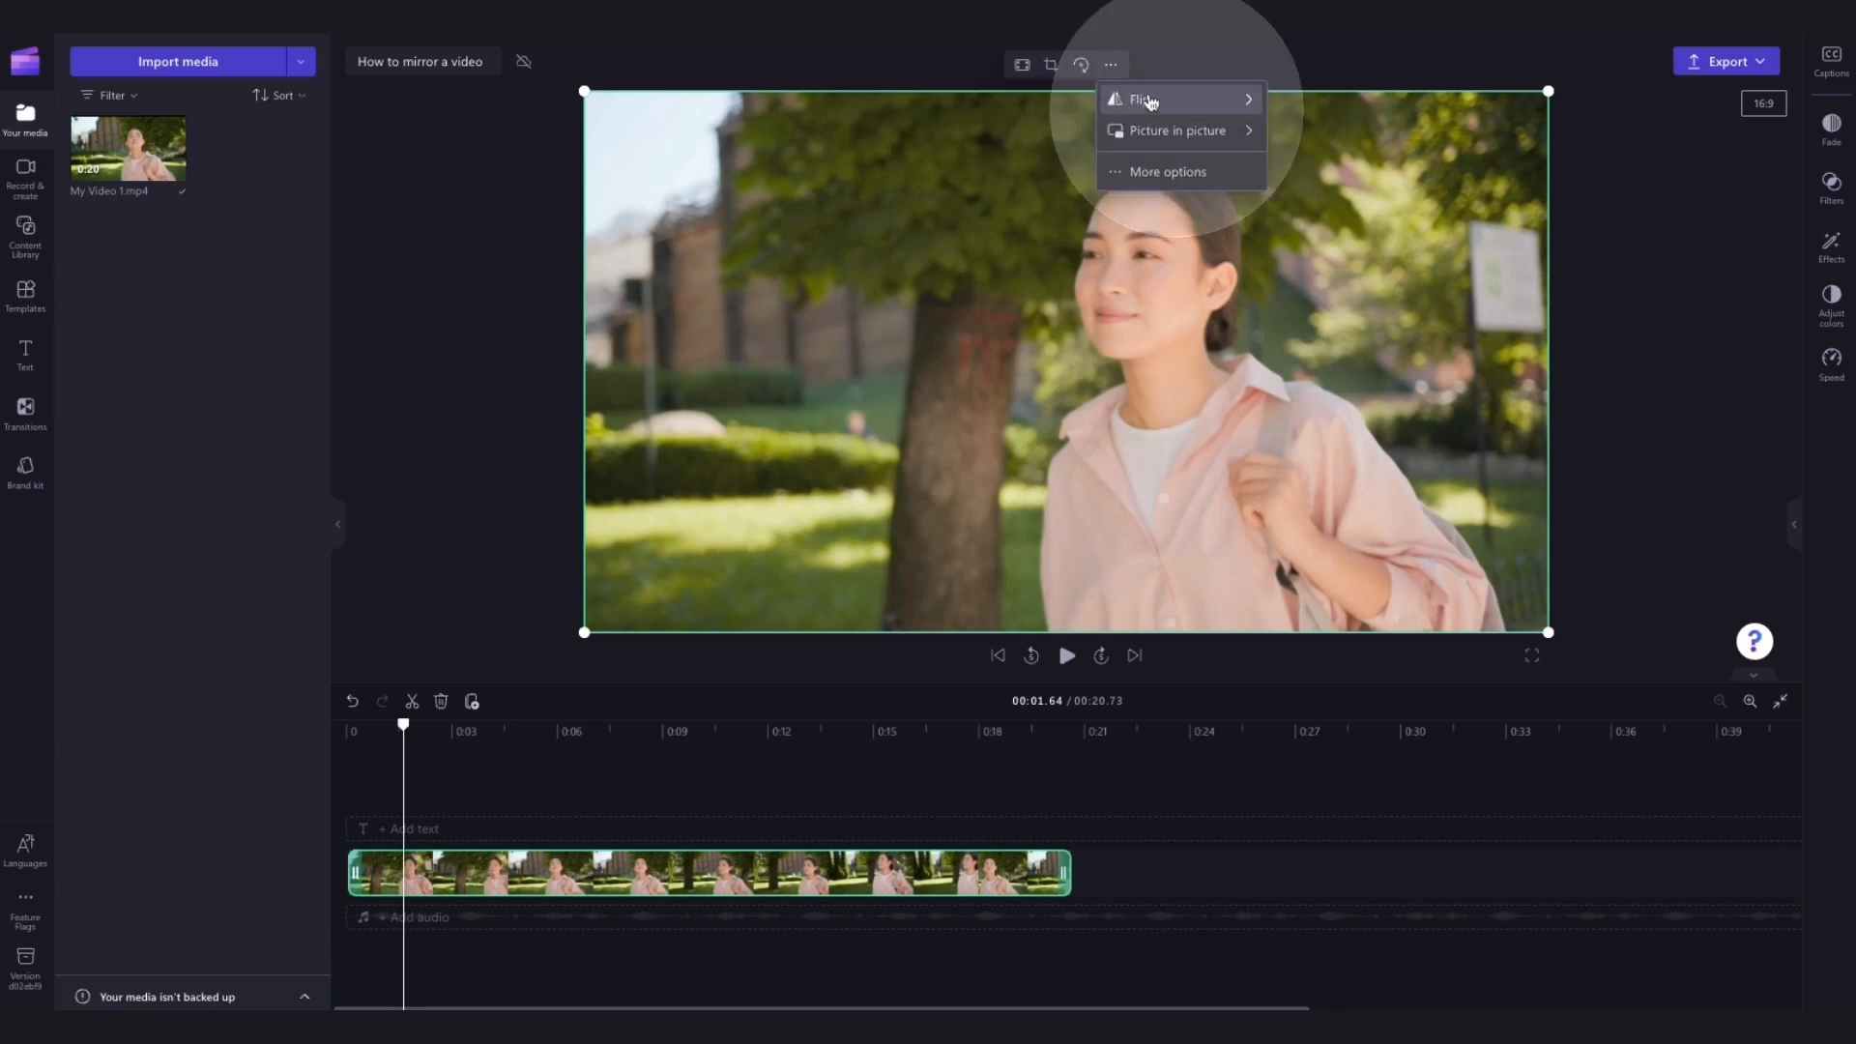
mouse_move(1141, 99)
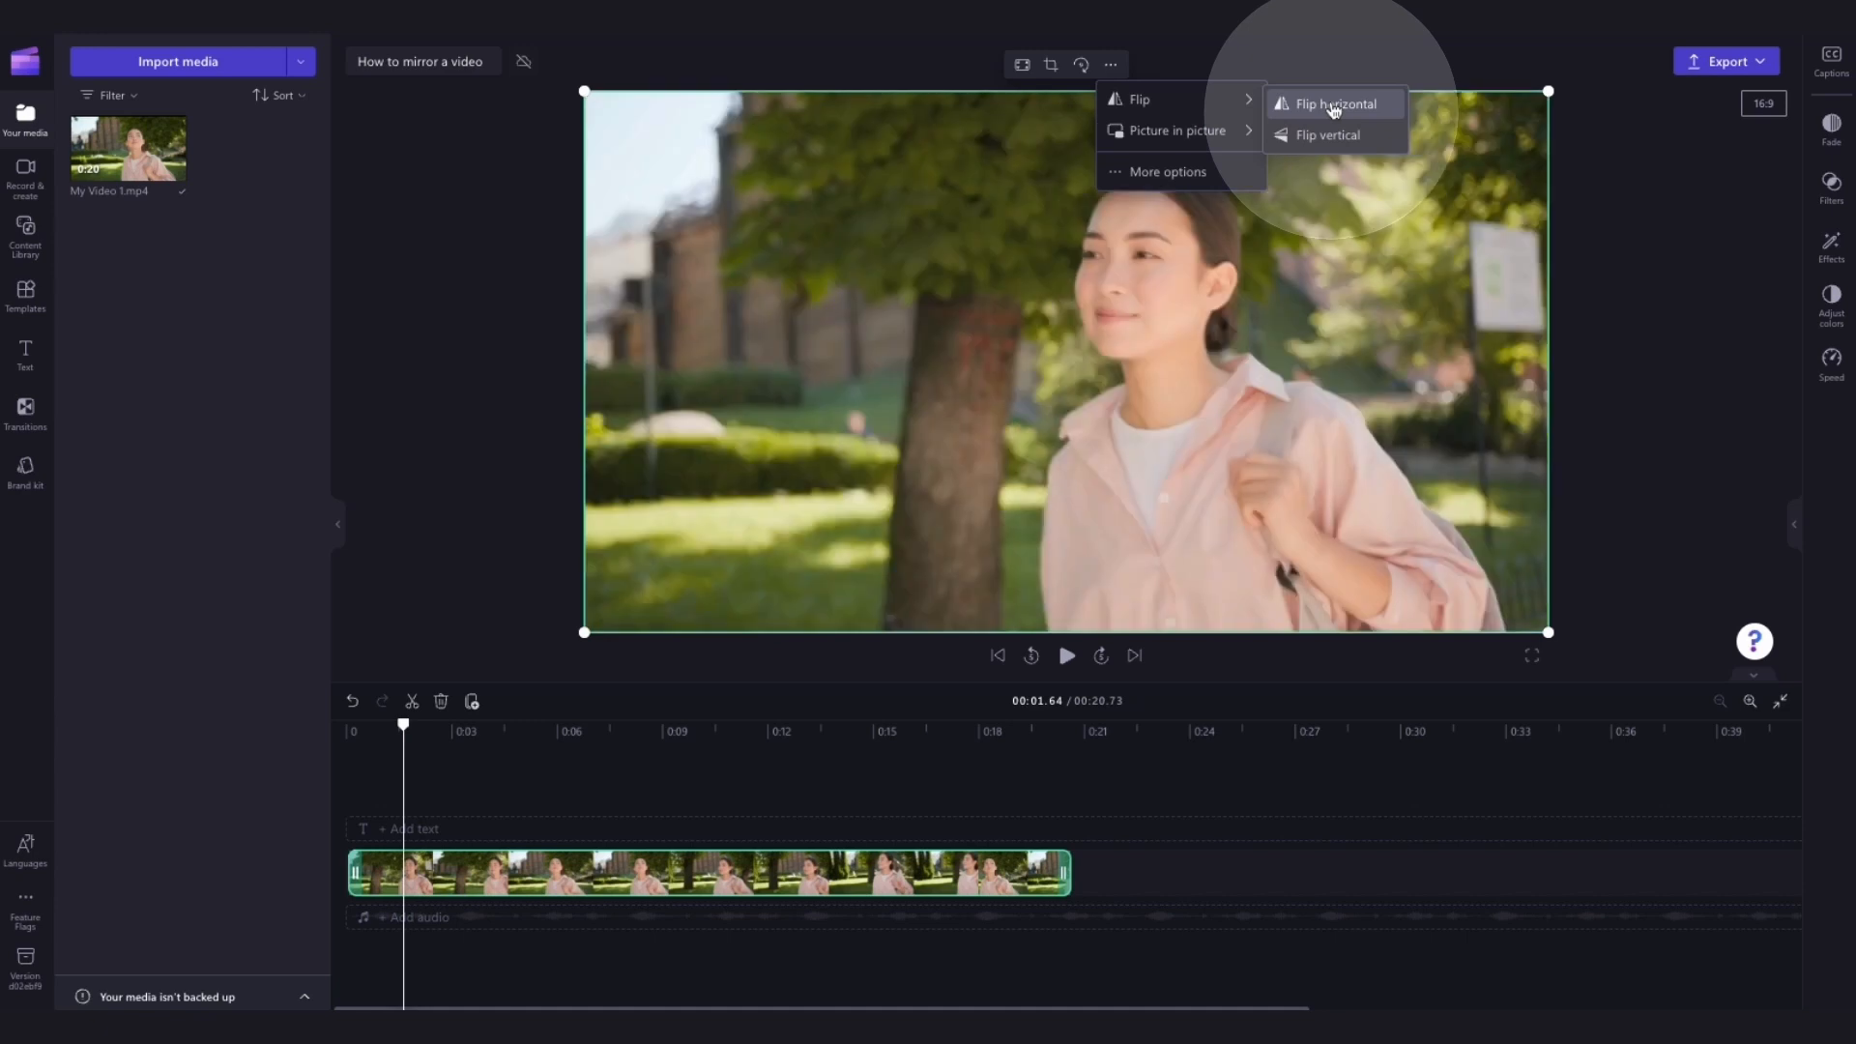
left_click(1329, 134)
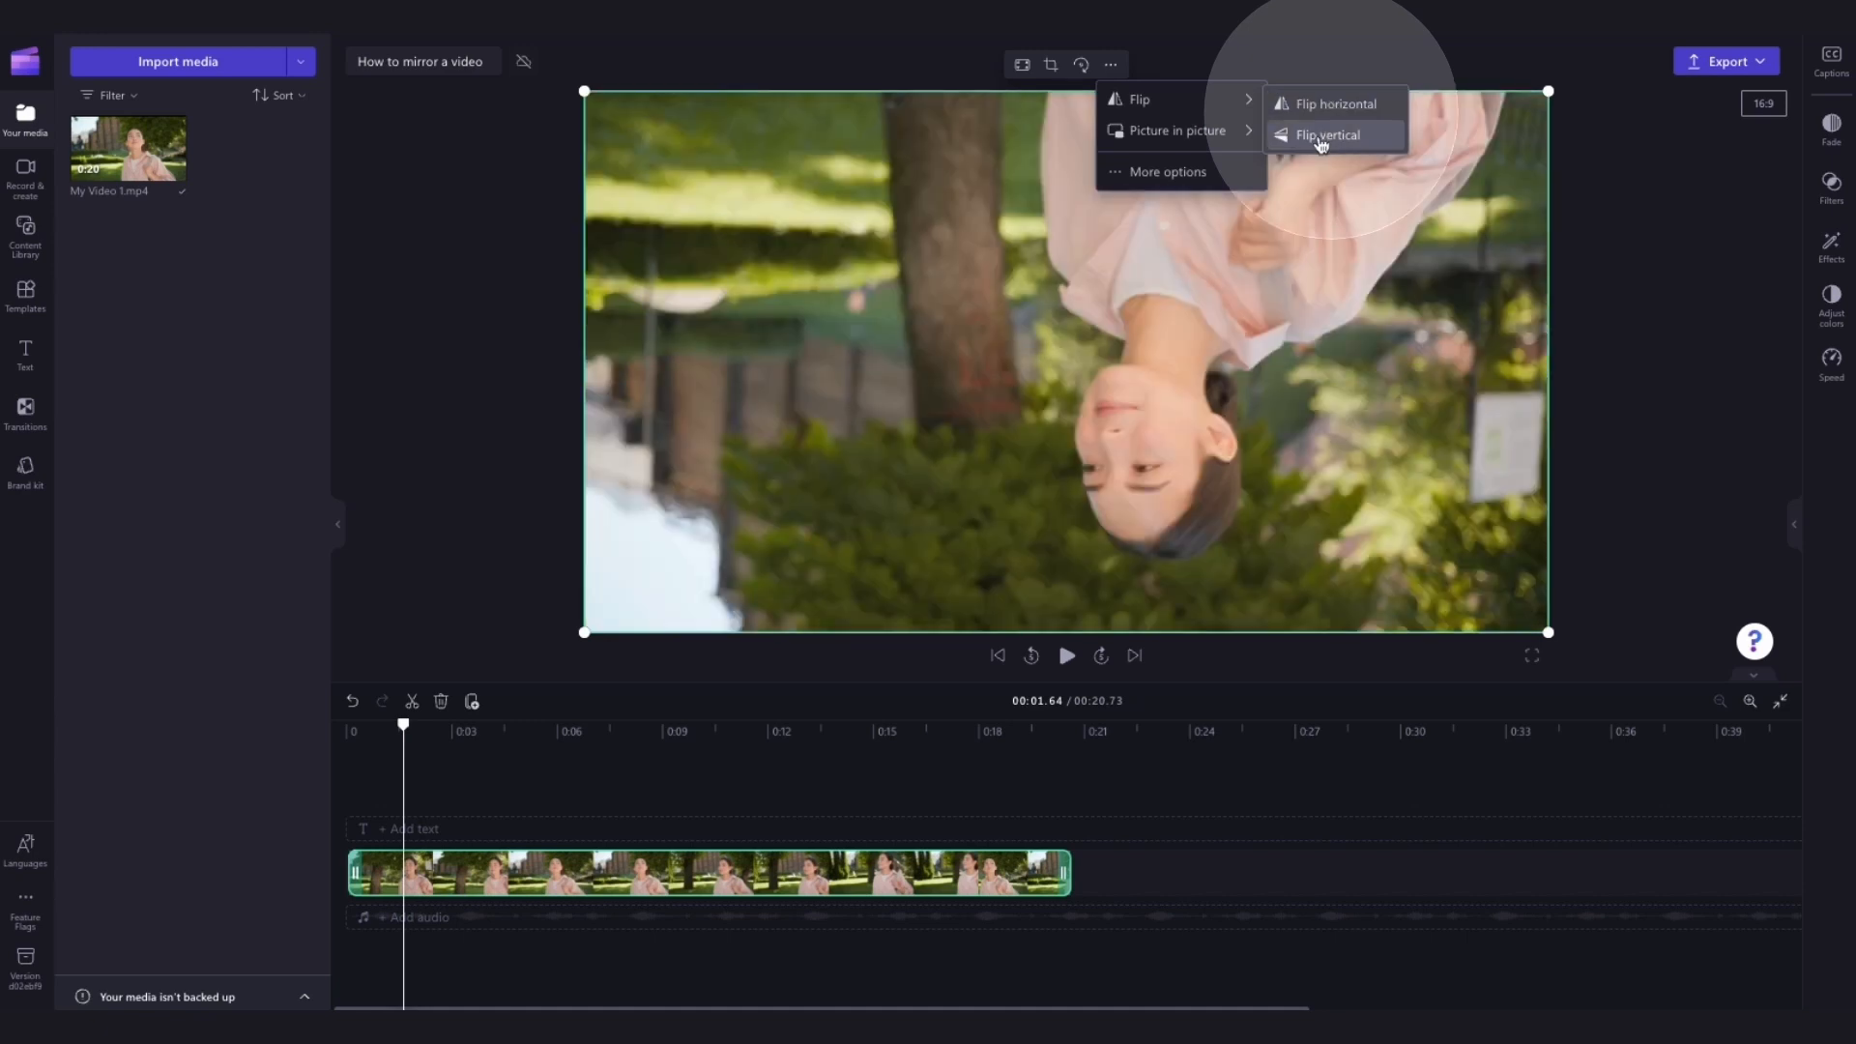
left_click(1326, 135)
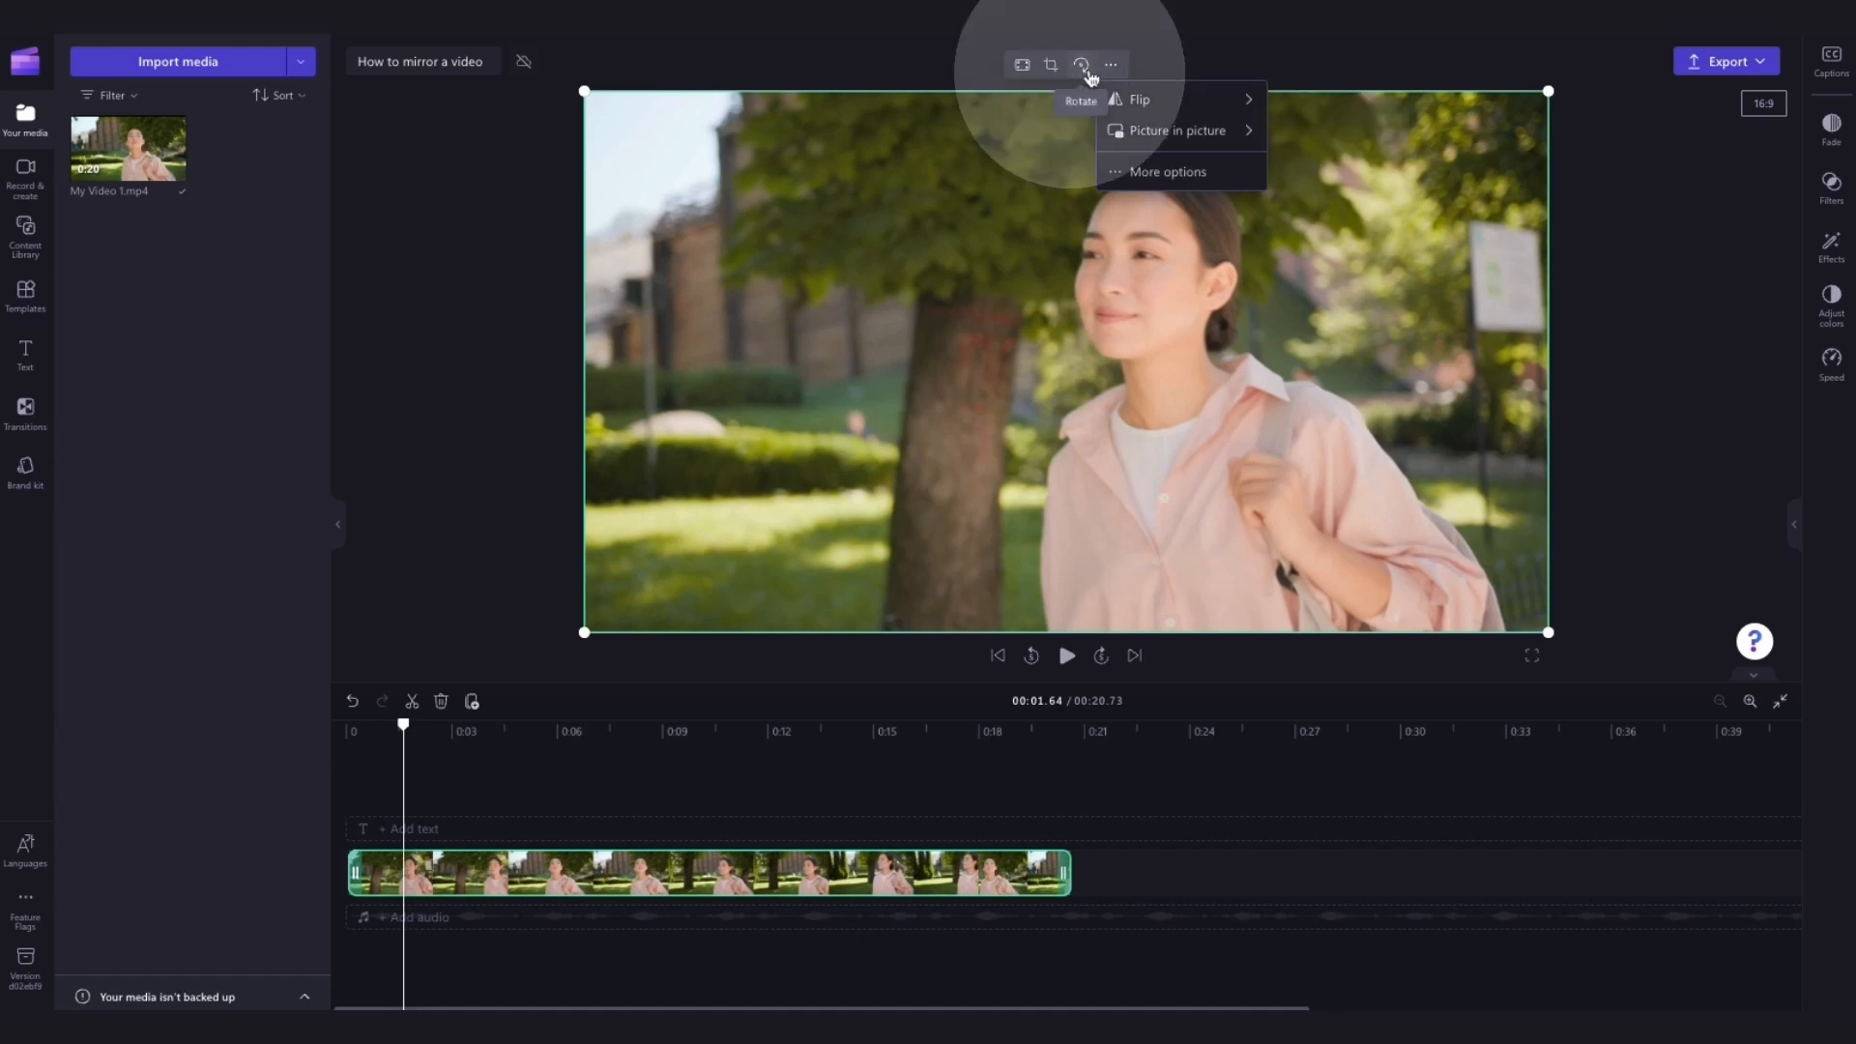
left_click(1078, 64)
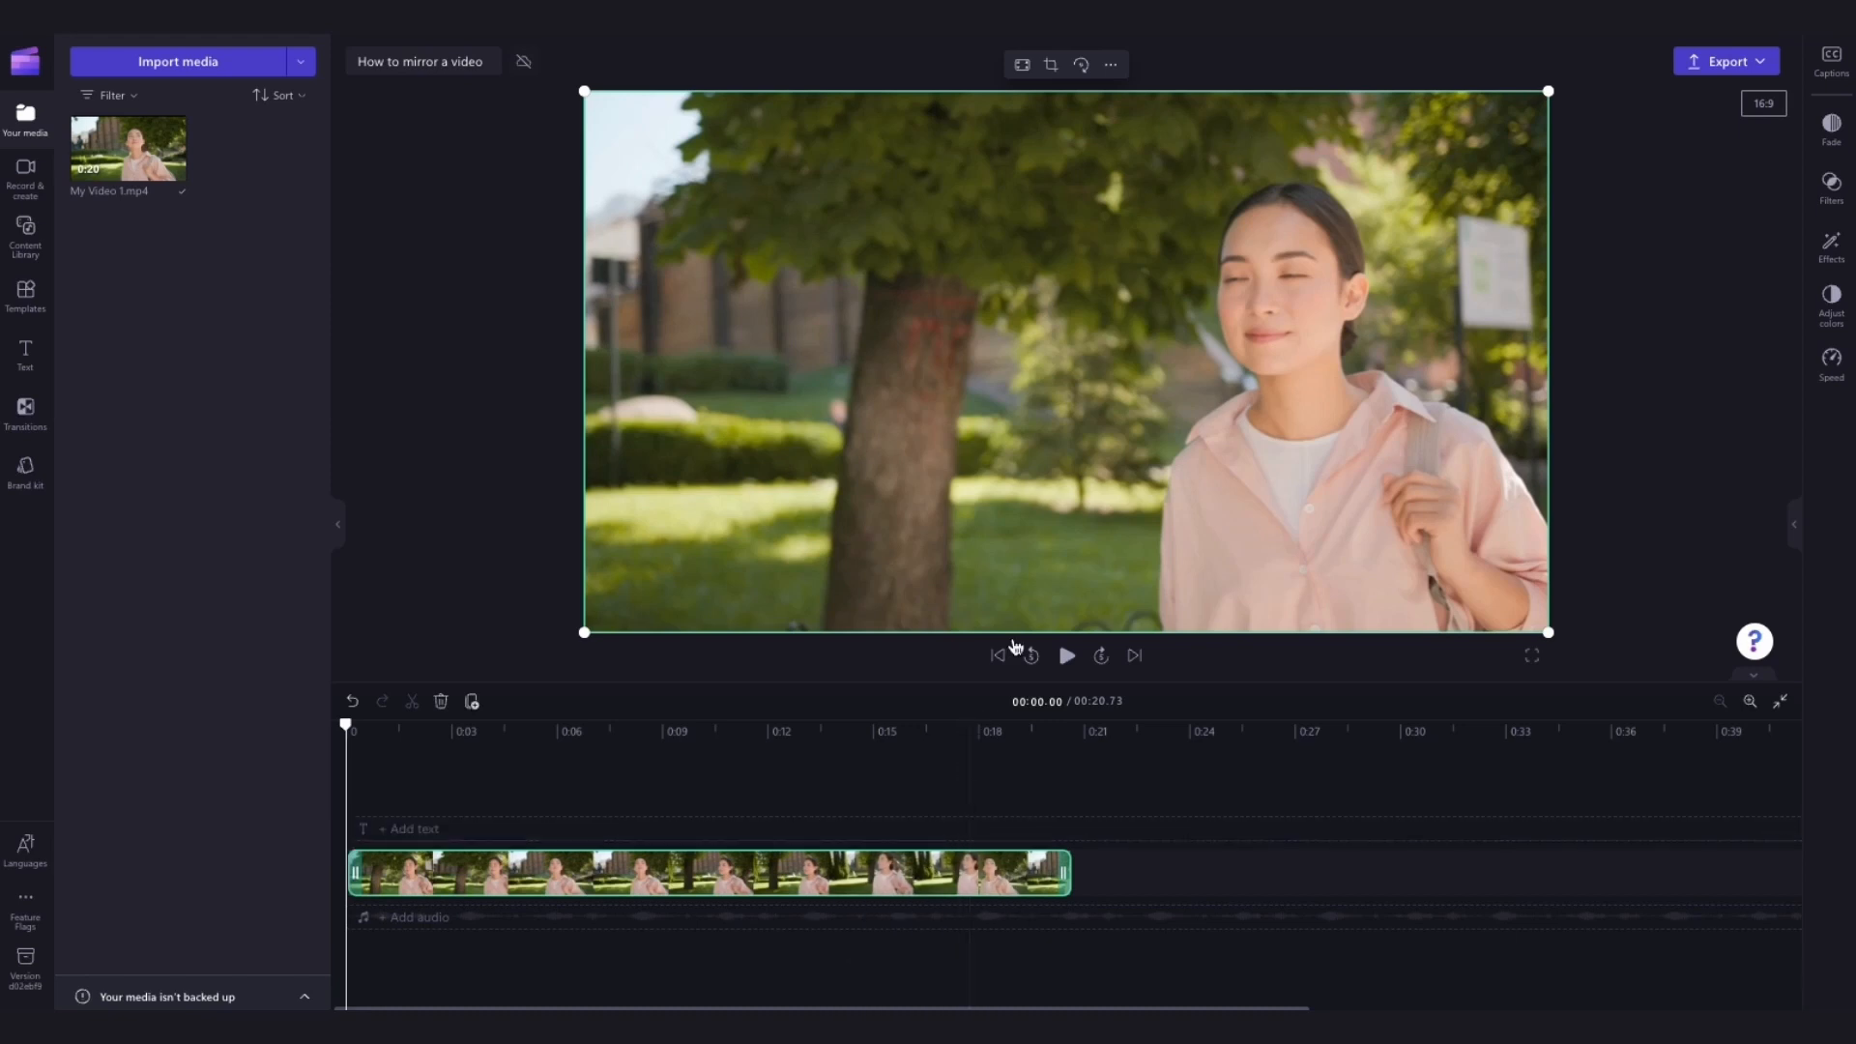
mouse_move(1051, 63)
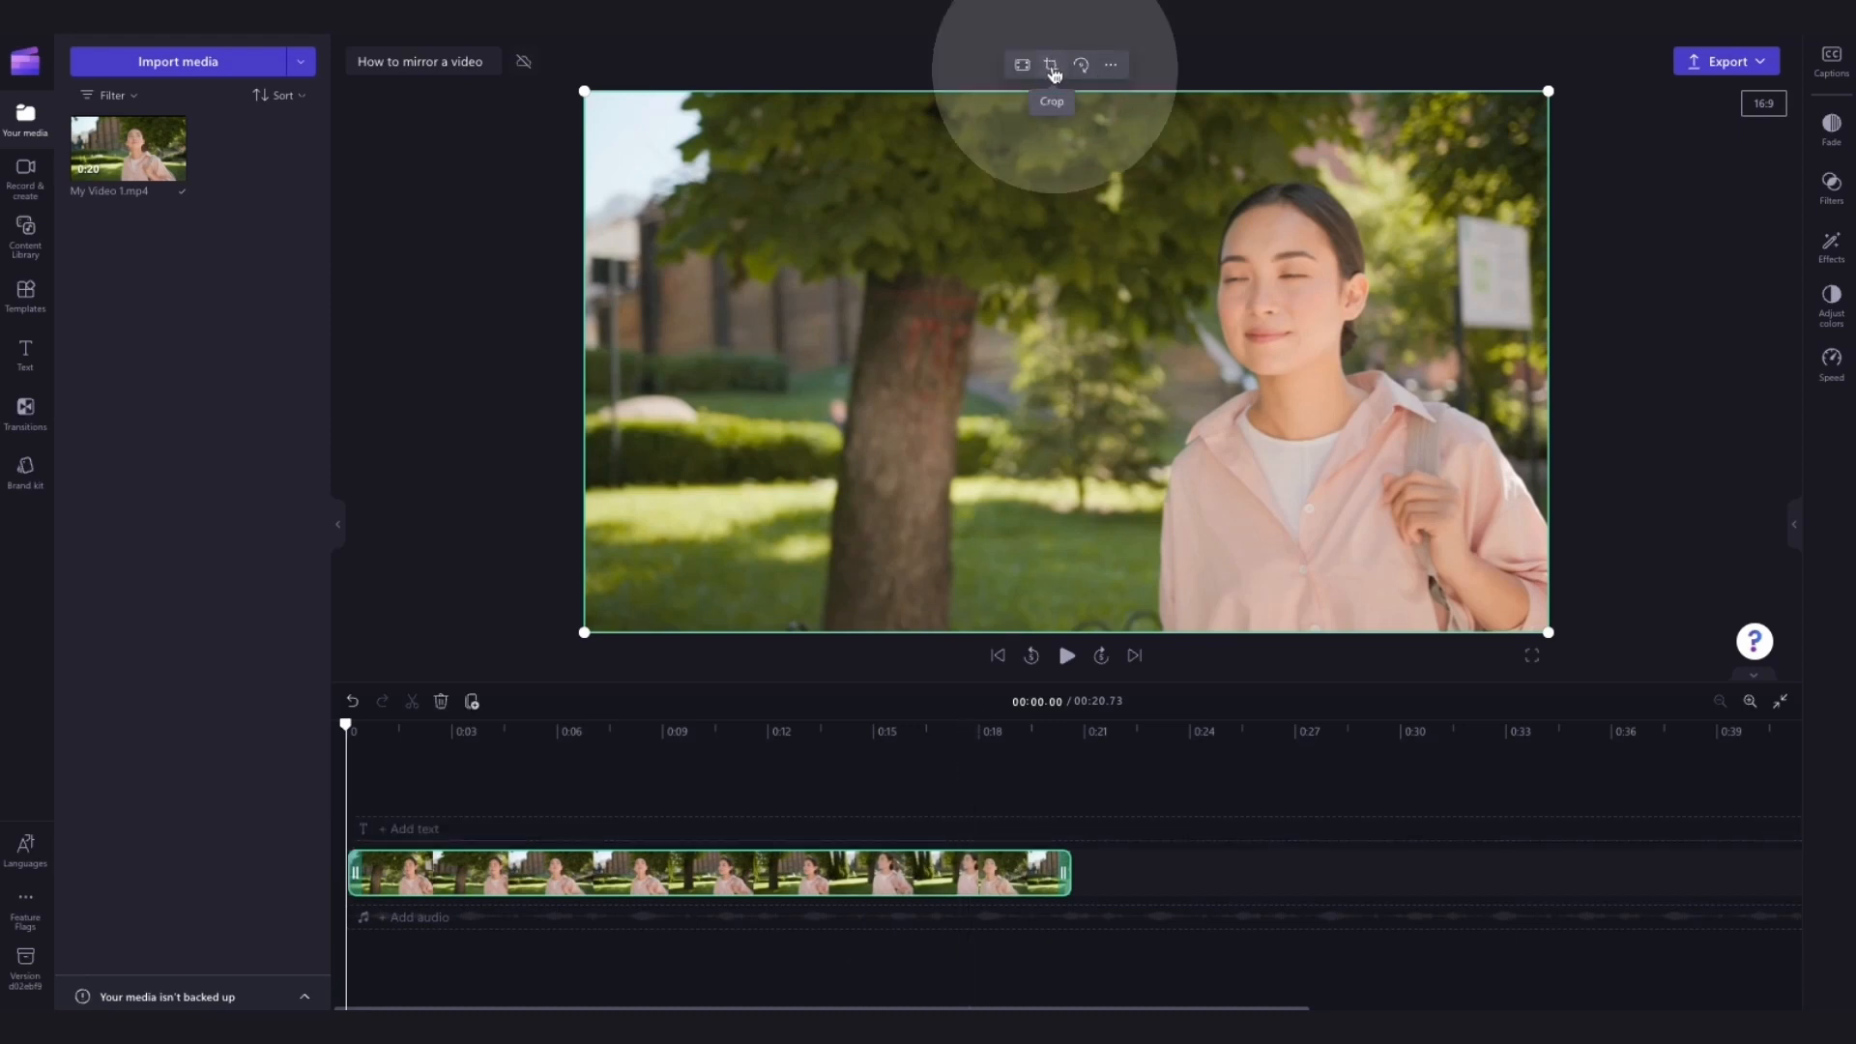
Step: Crop the woman clip and duplicate it so two copies sit side by side
left_click(1052, 64)
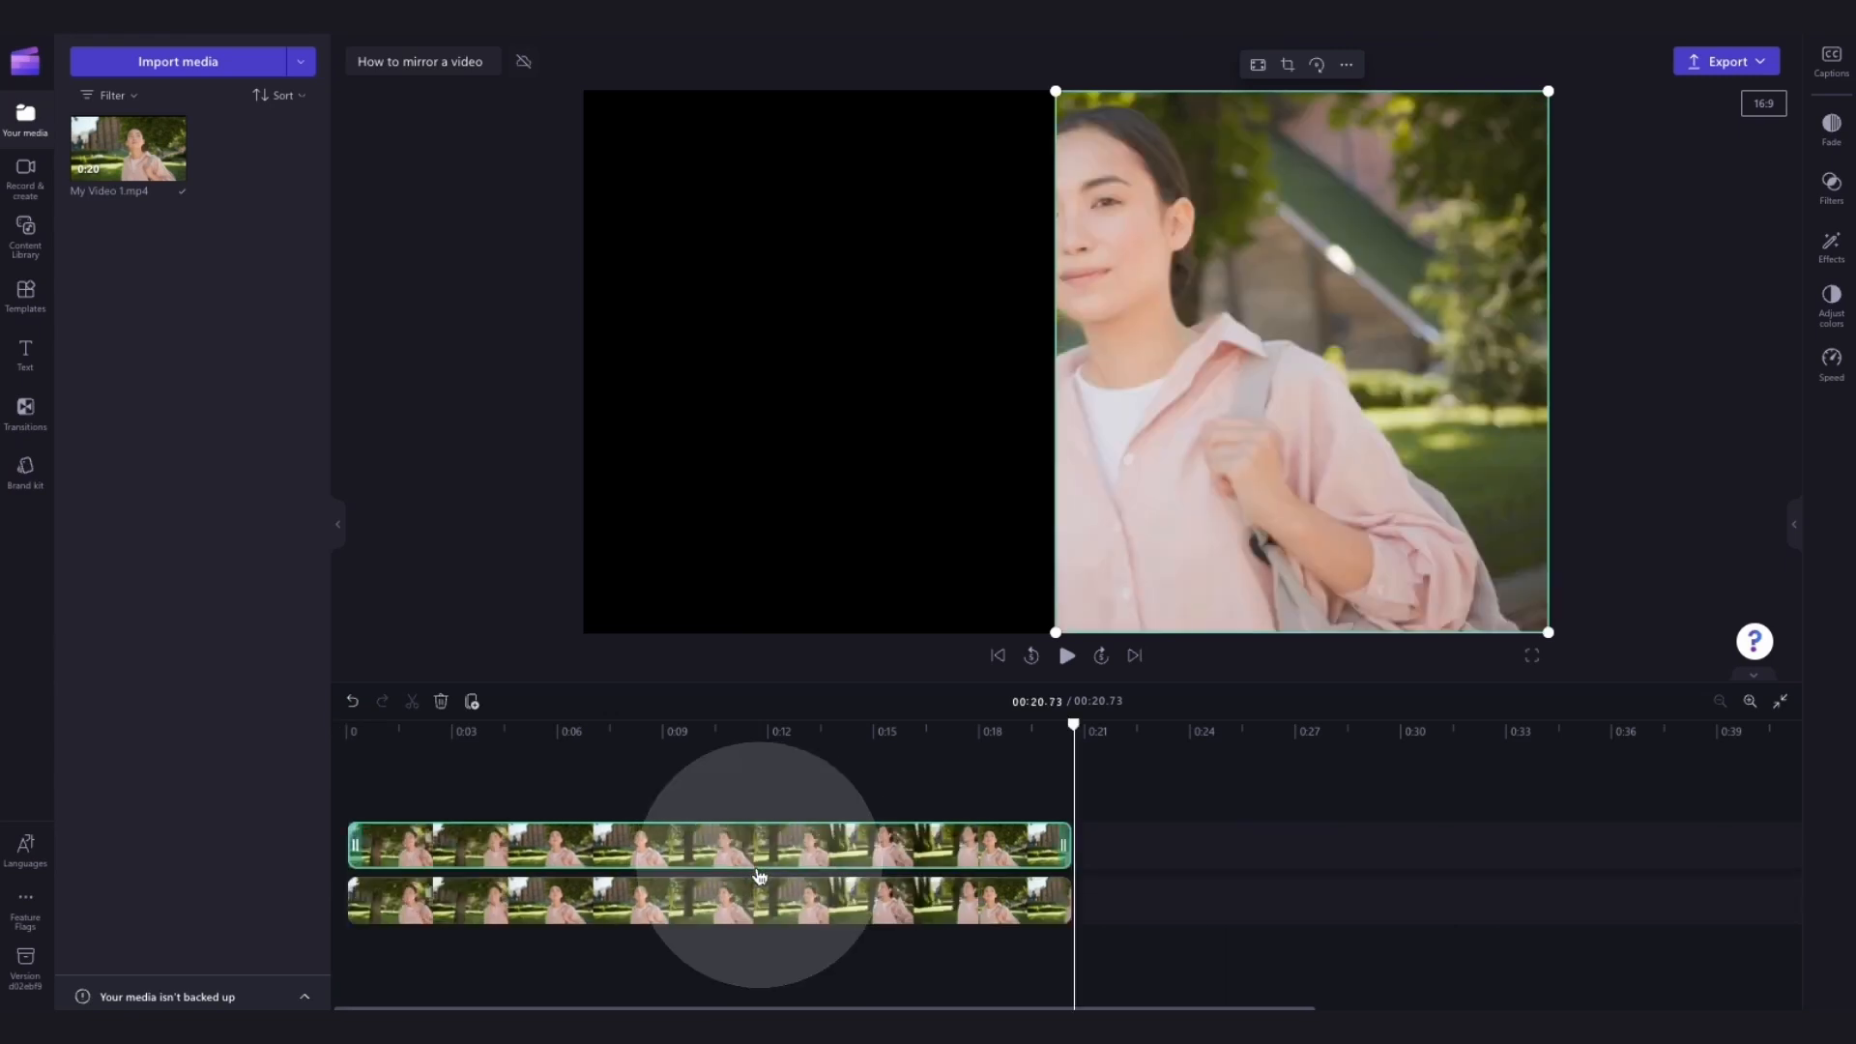
right_click(758, 876)
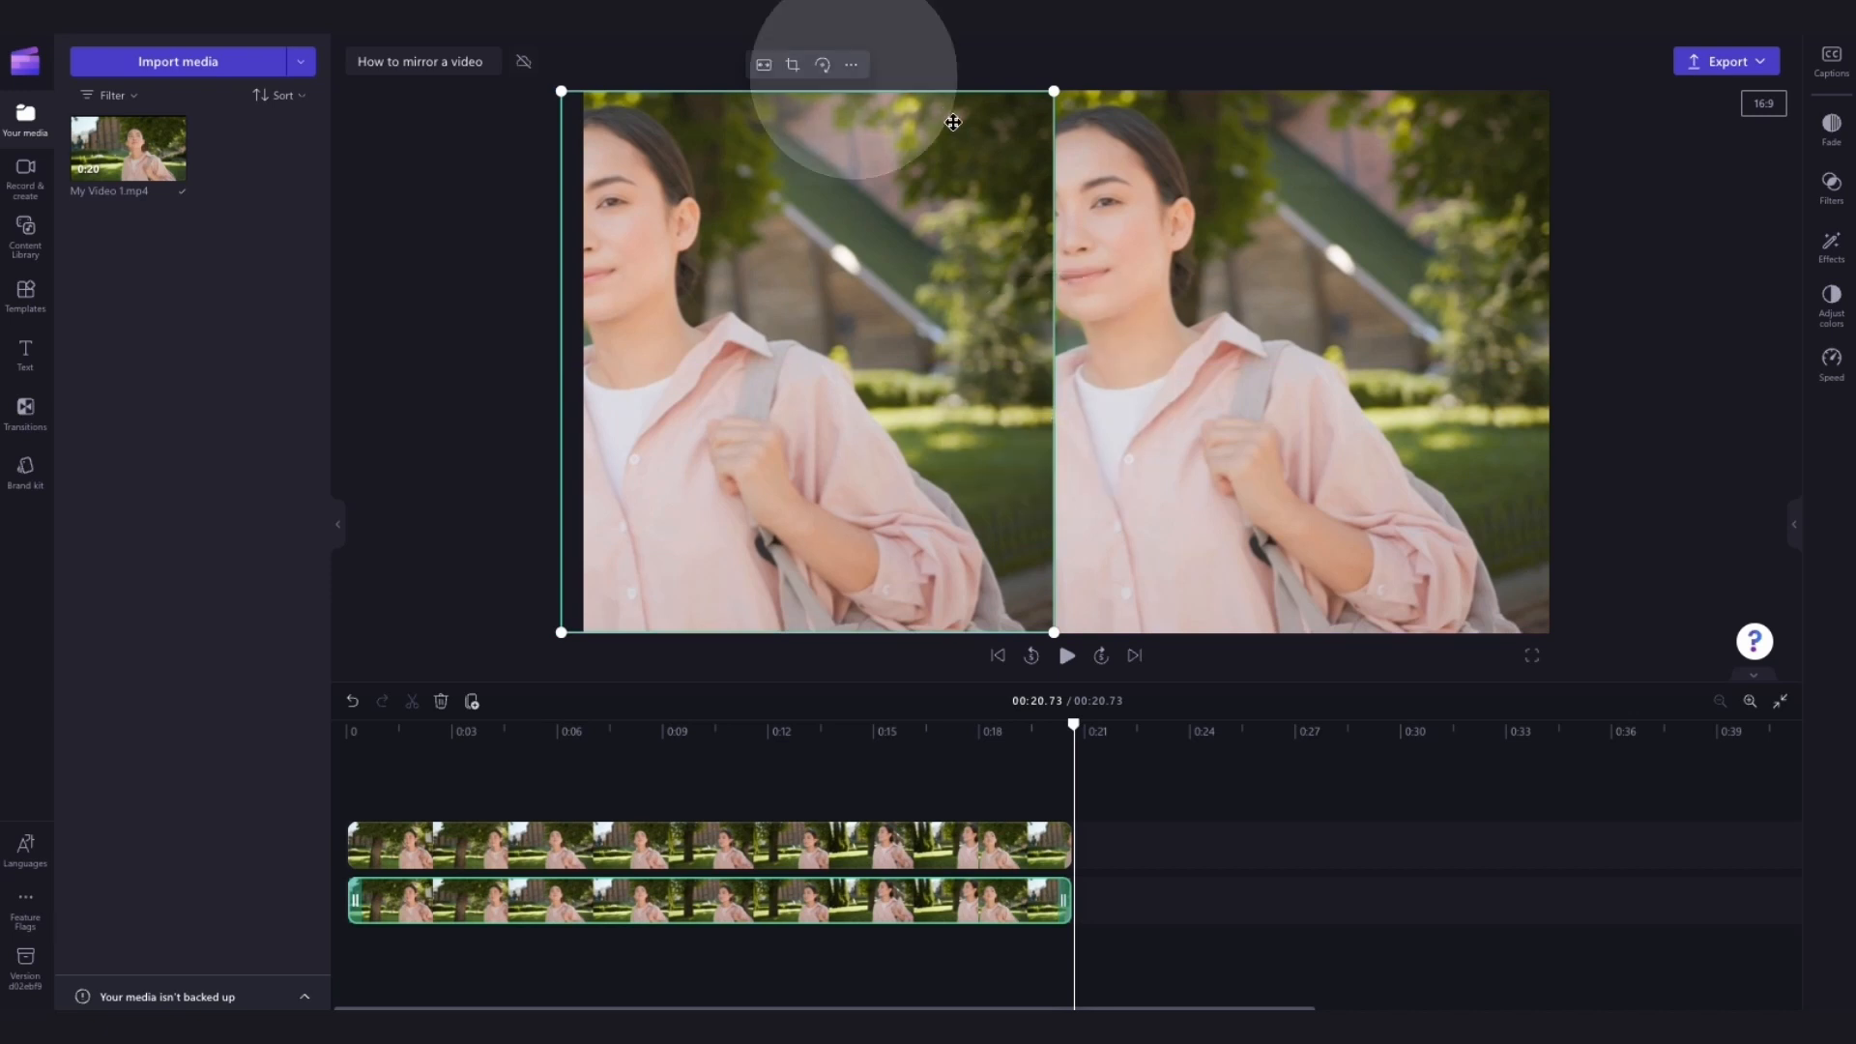
Step: Flip the left copy horizontally so the two halves form a symmetrical reflection
left_click(850, 64)
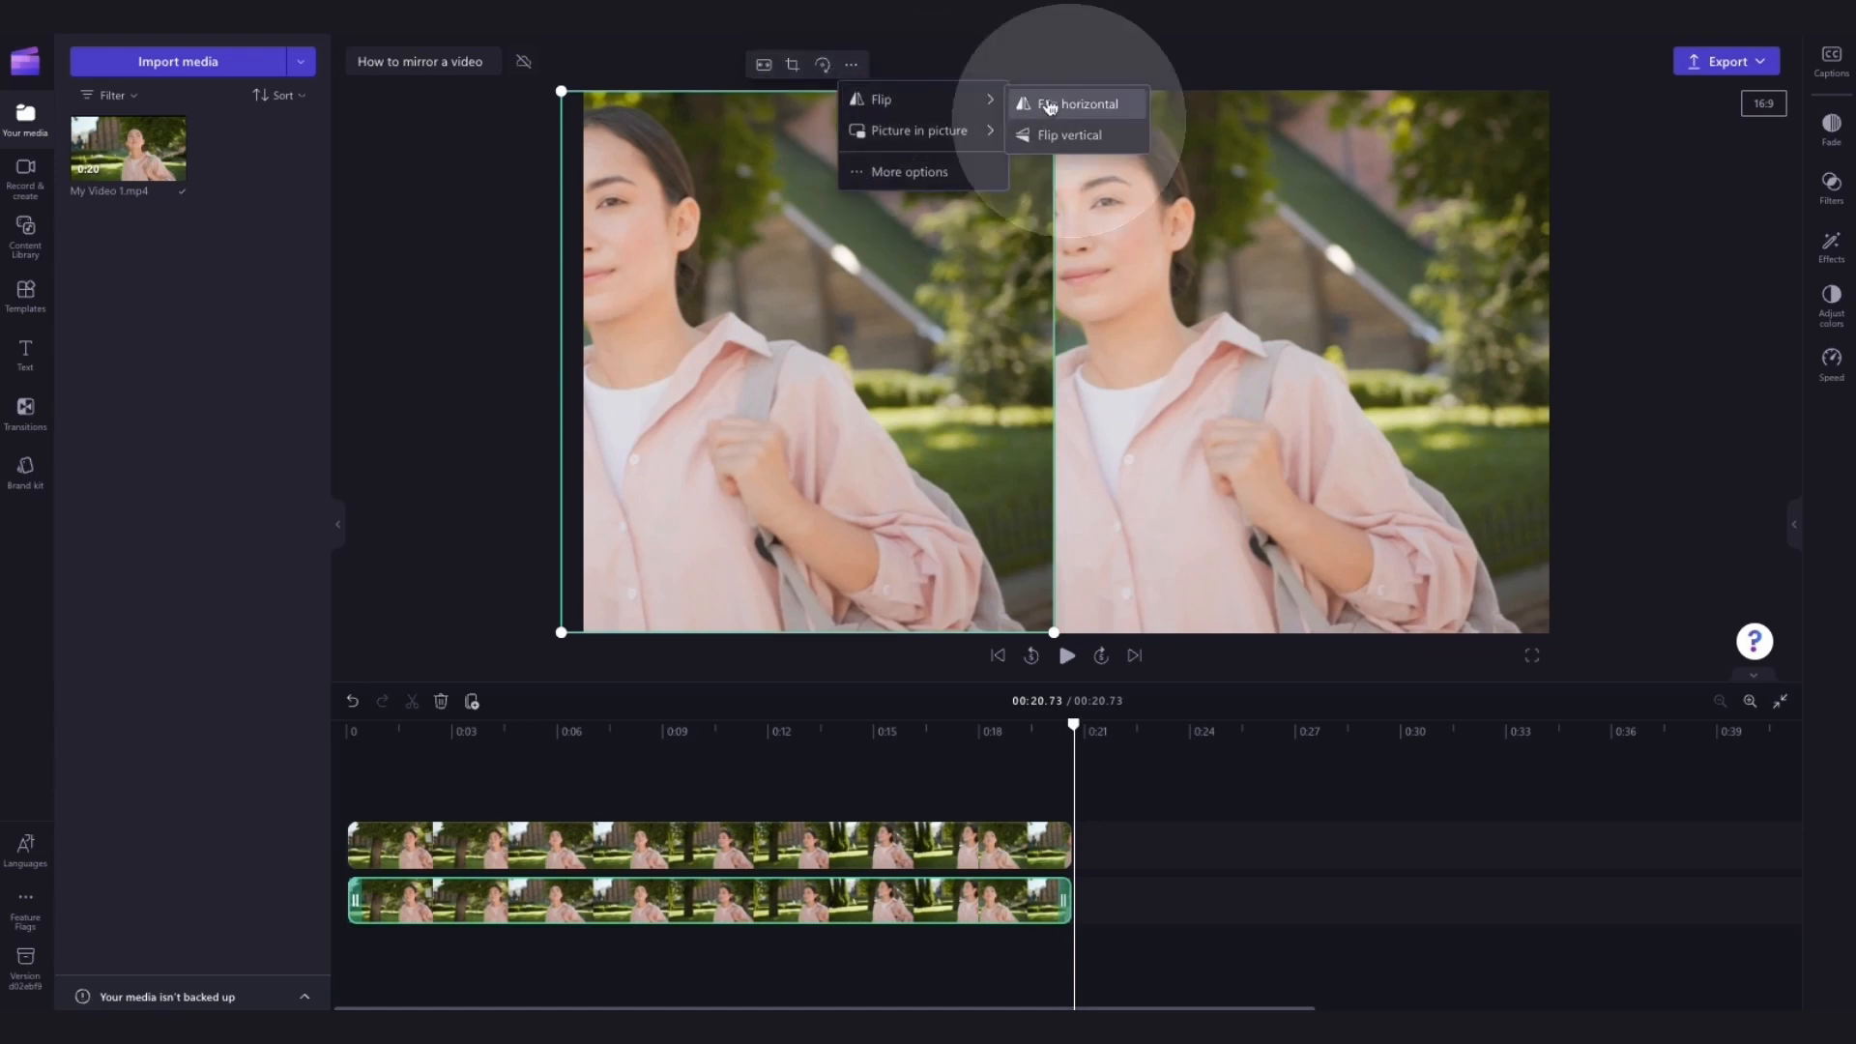
left_click(1075, 105)
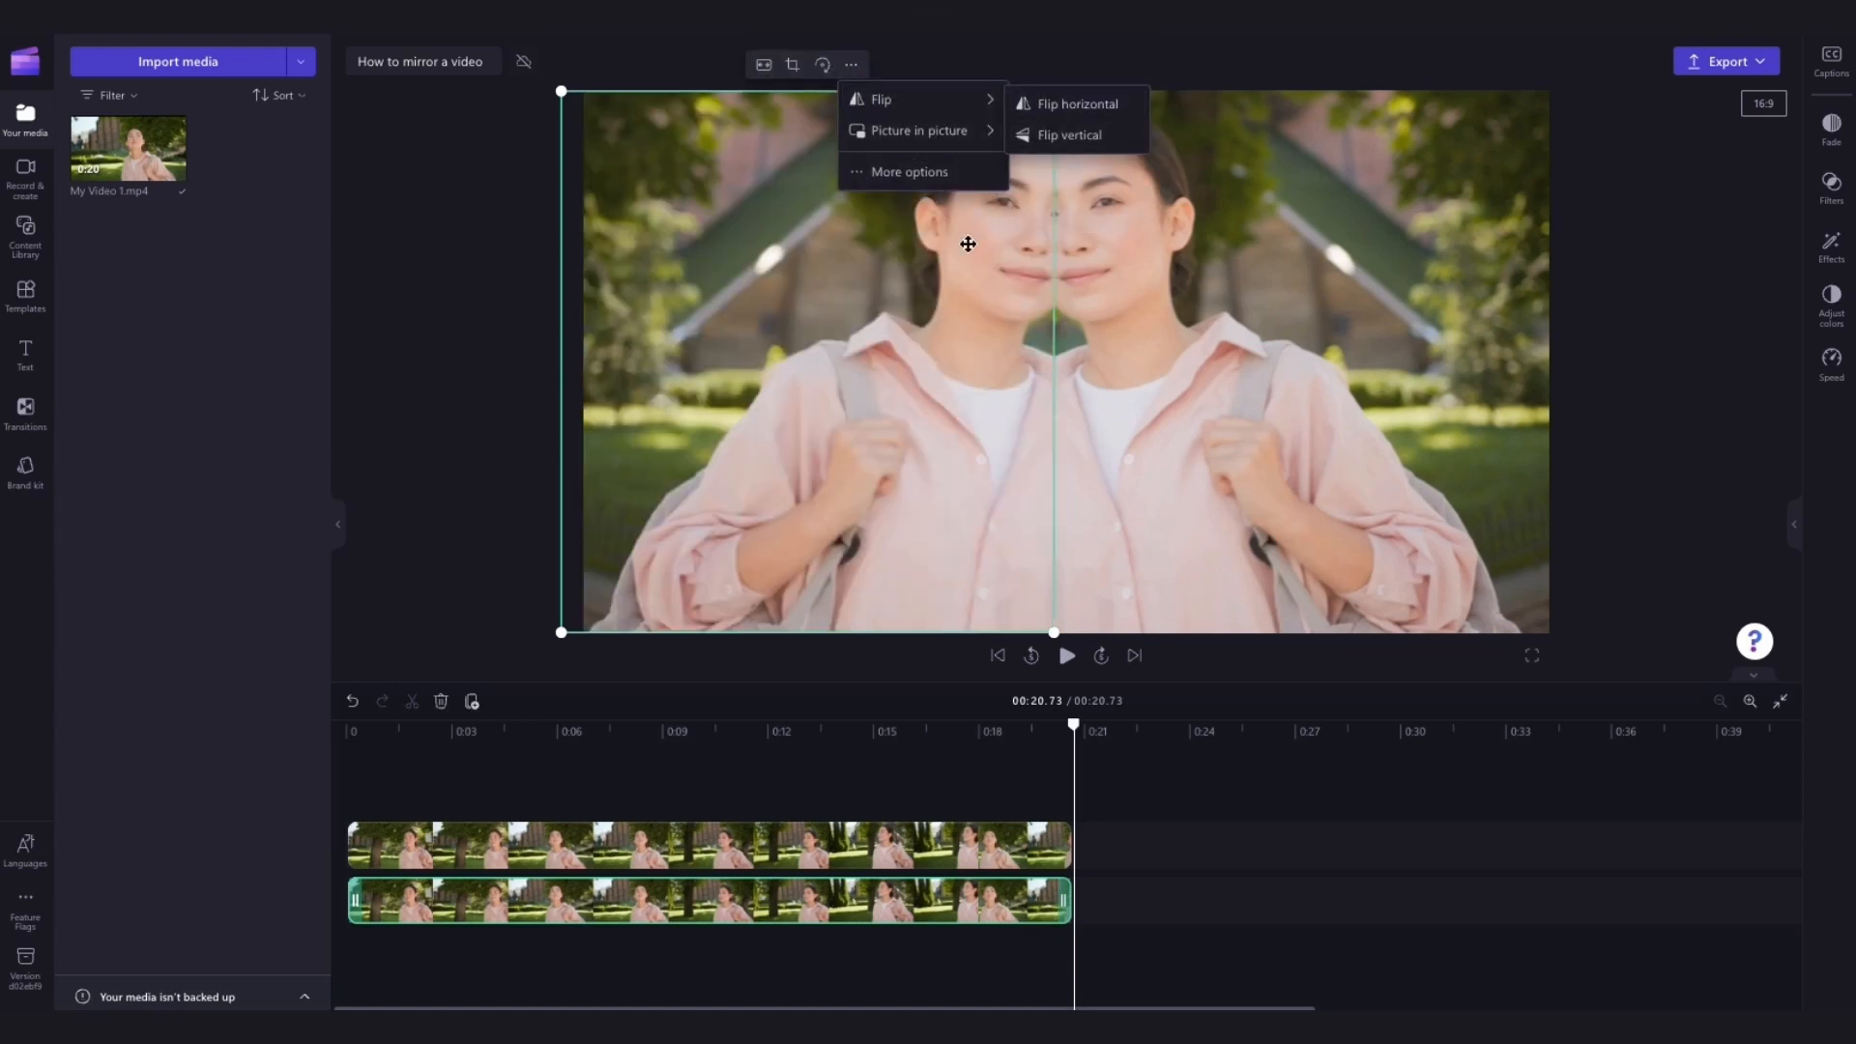
left_click(1031, 656)
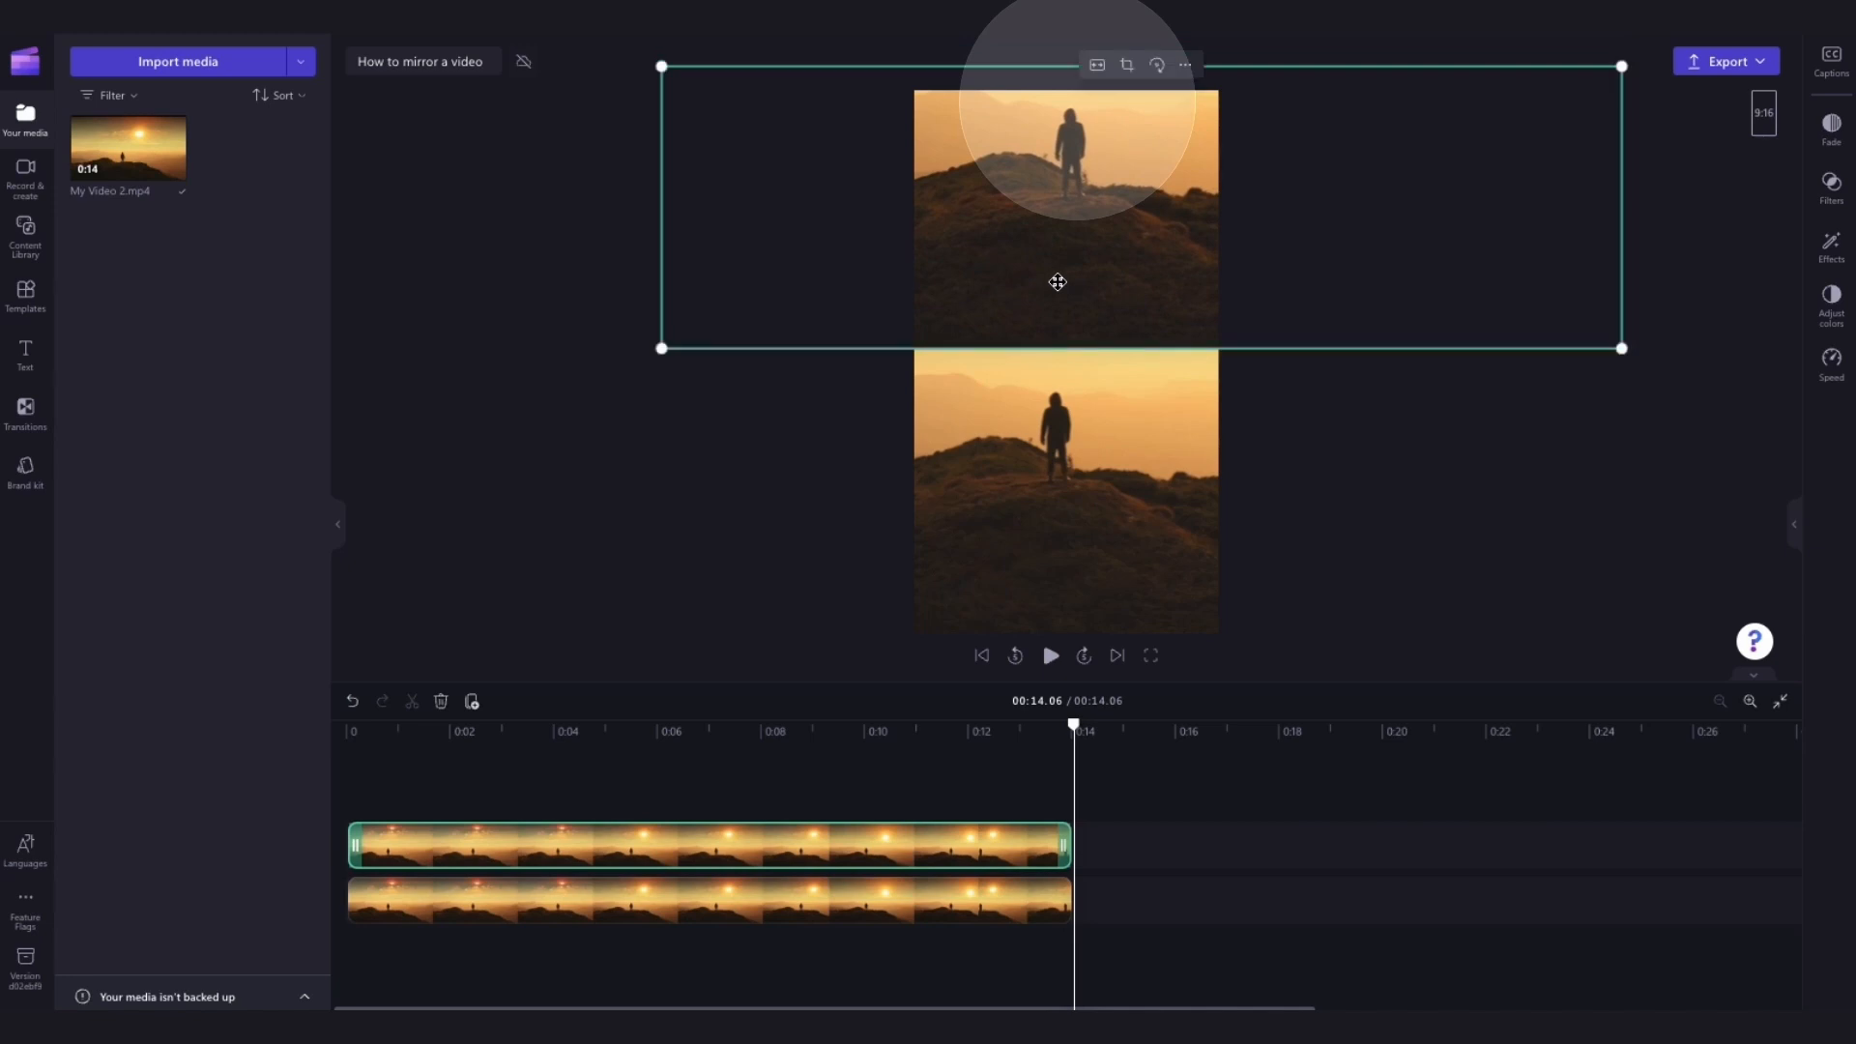
Step: Flip the top sunset copy vertically via its extra options as a reflection
left_click(1183, 64)
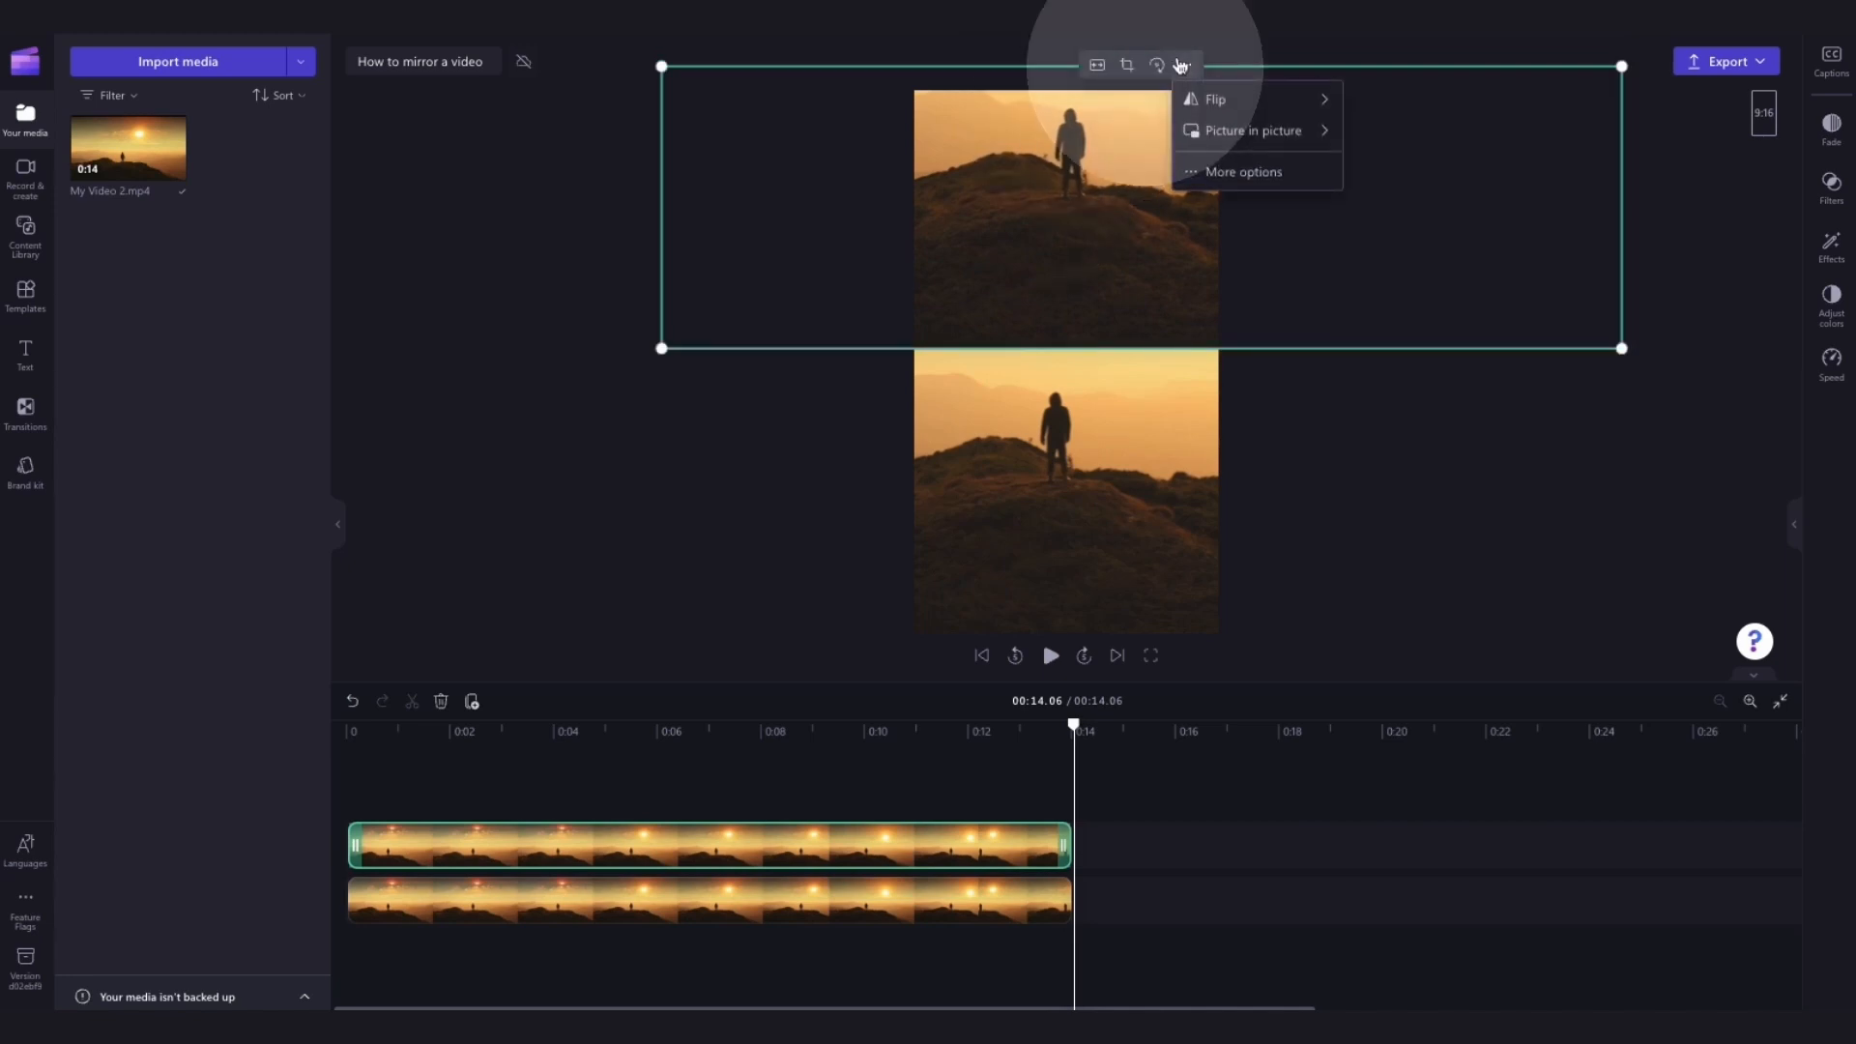
mouse_move(1215, 98)
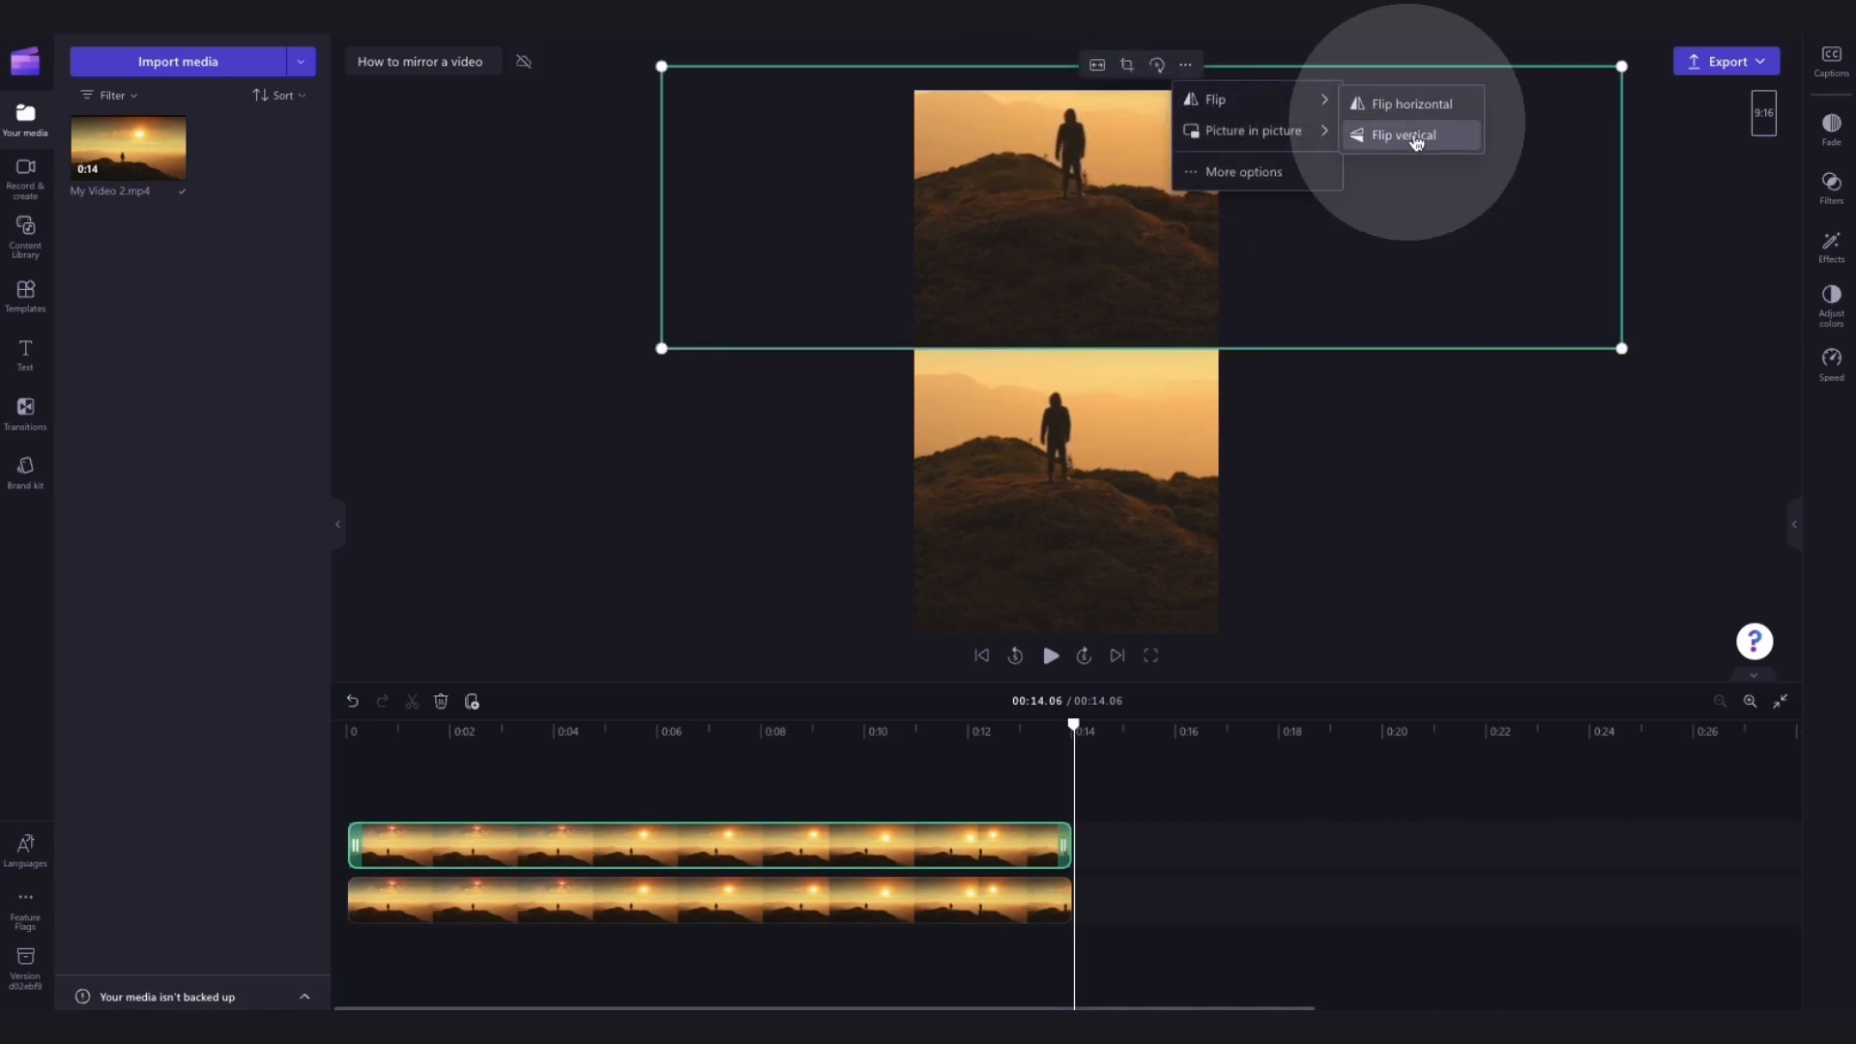
left_click(1410, 134)
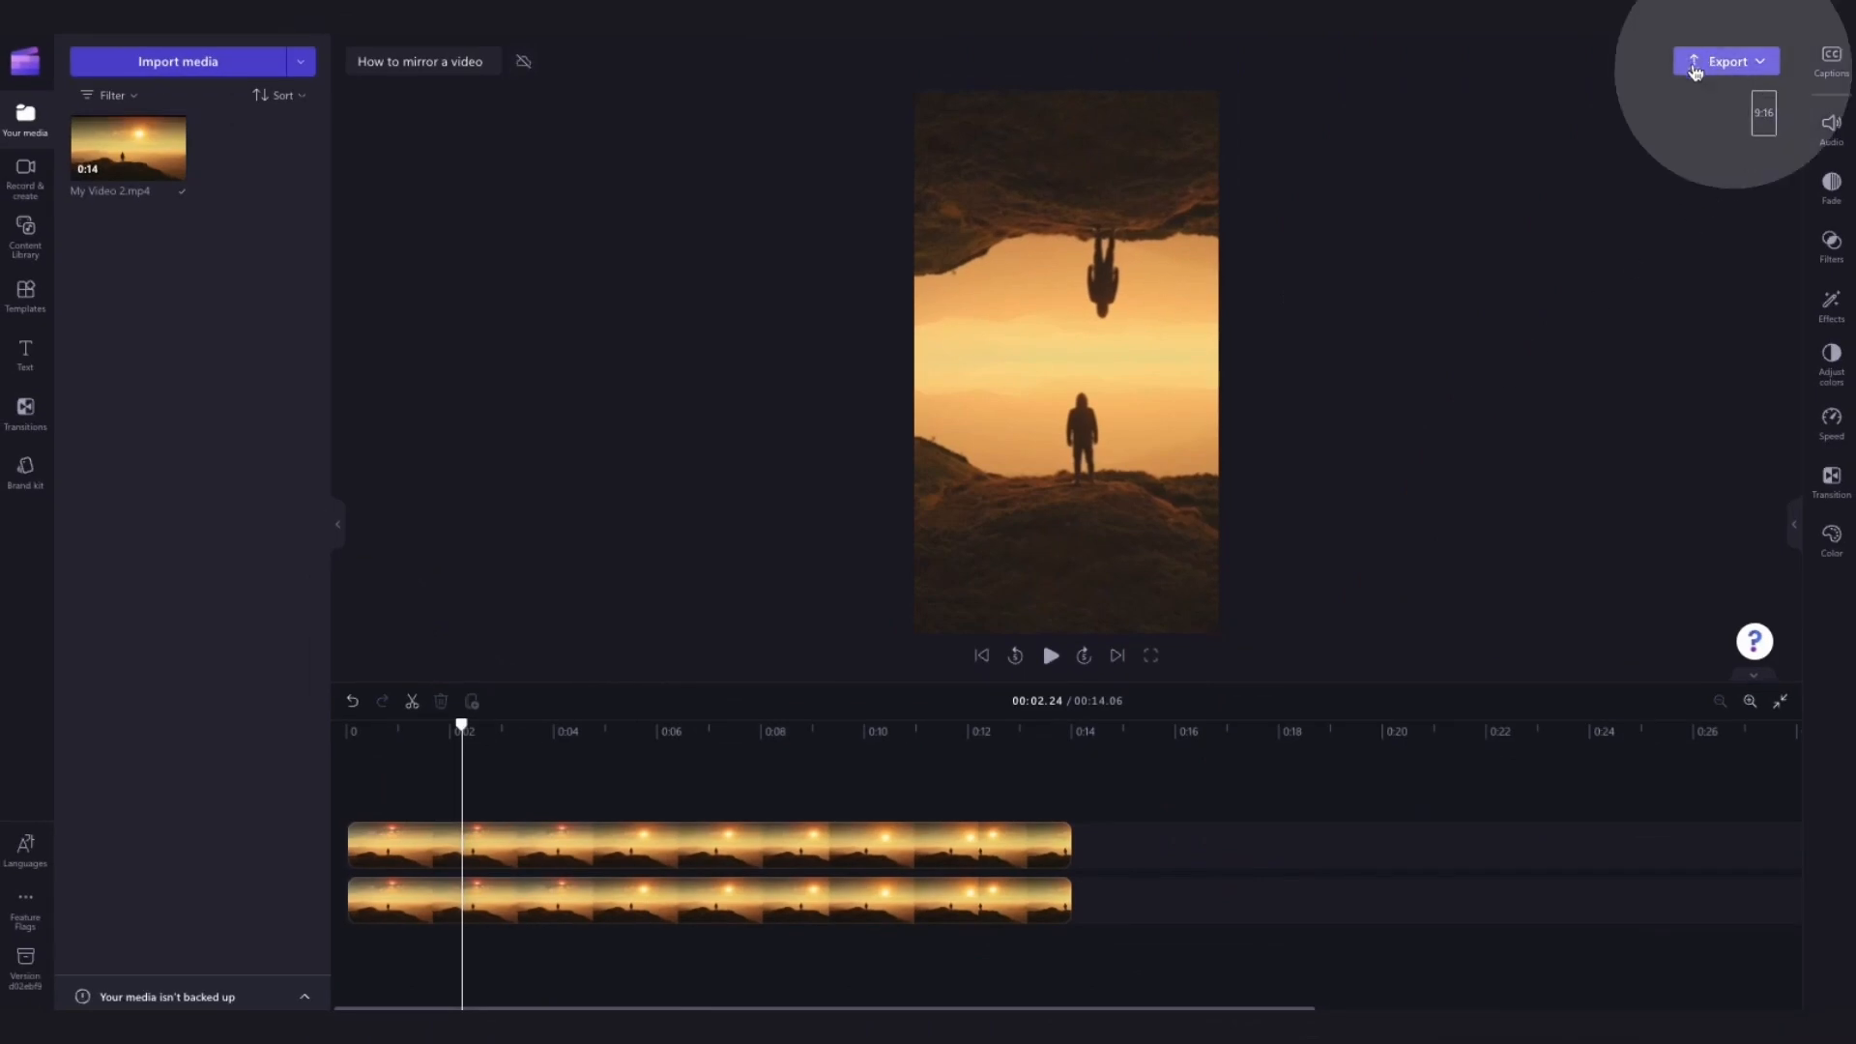
Step: Export the mirrored video and save How to mirror a video.mp4 to Documents
left_click(1726, 60)
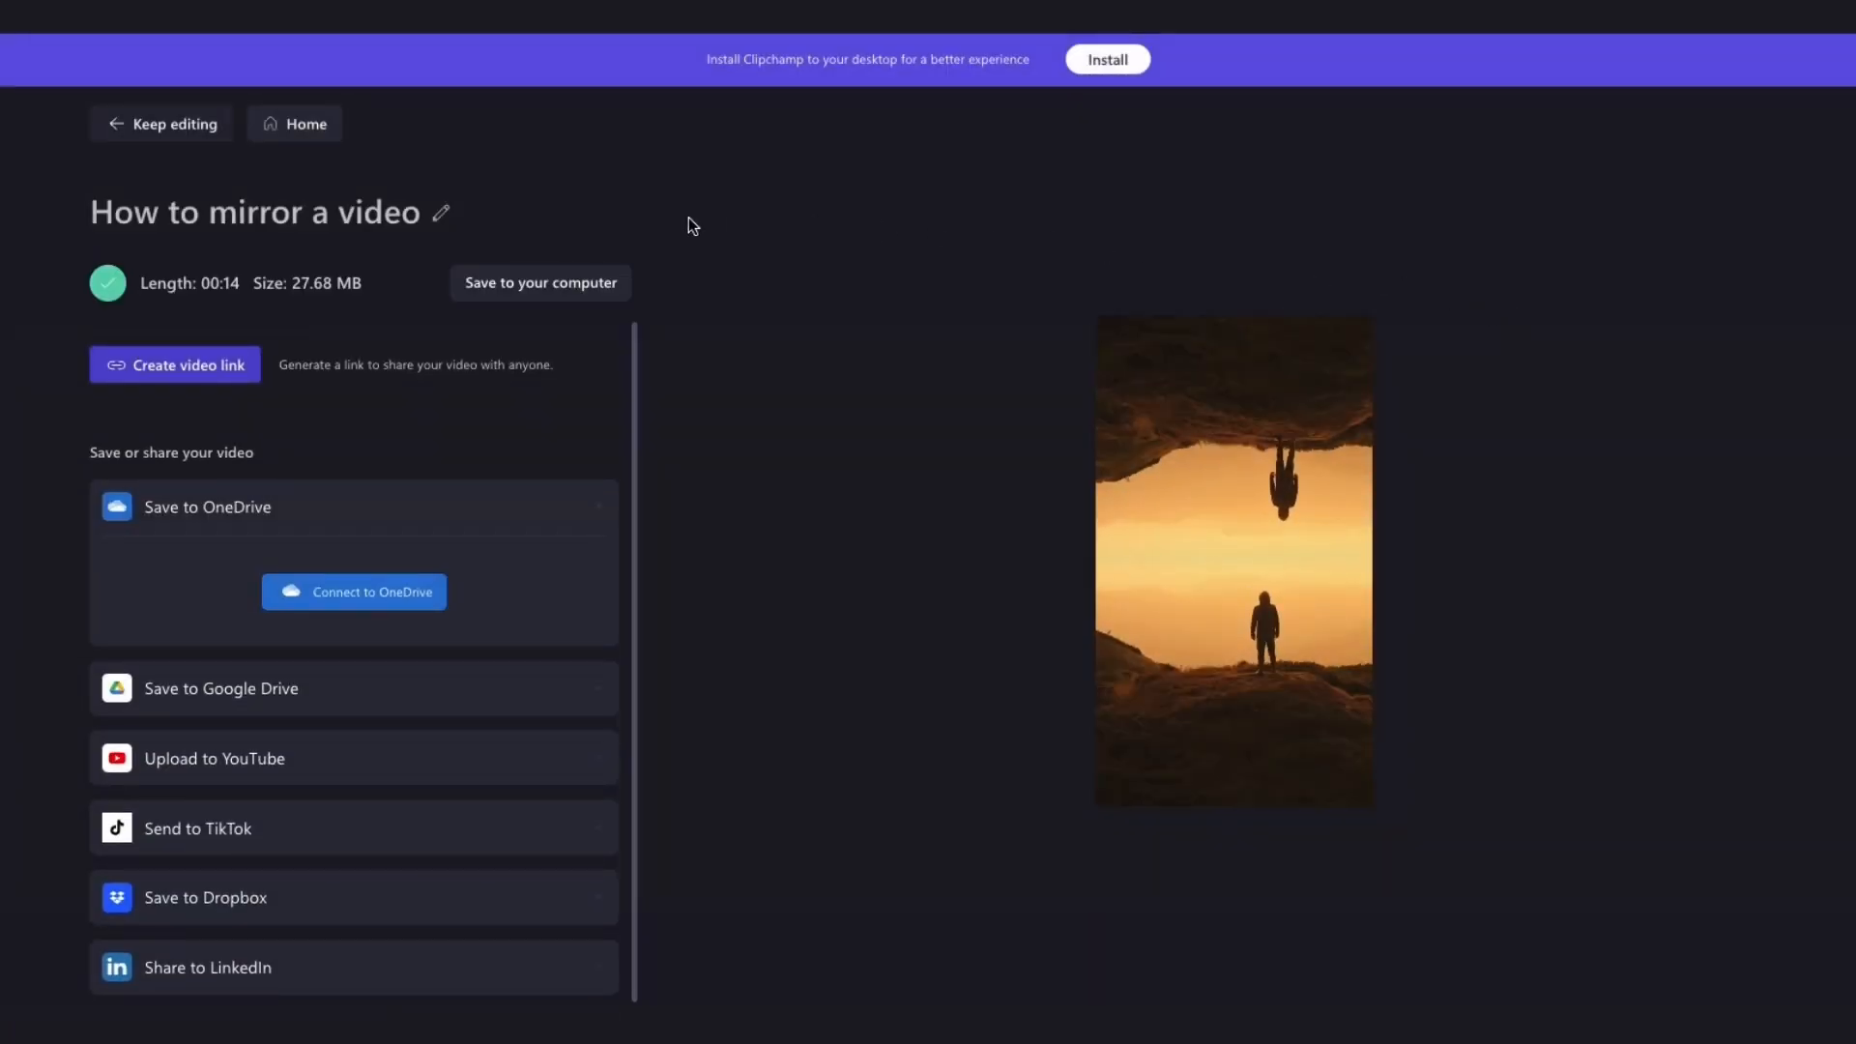
left_click(539, 282)
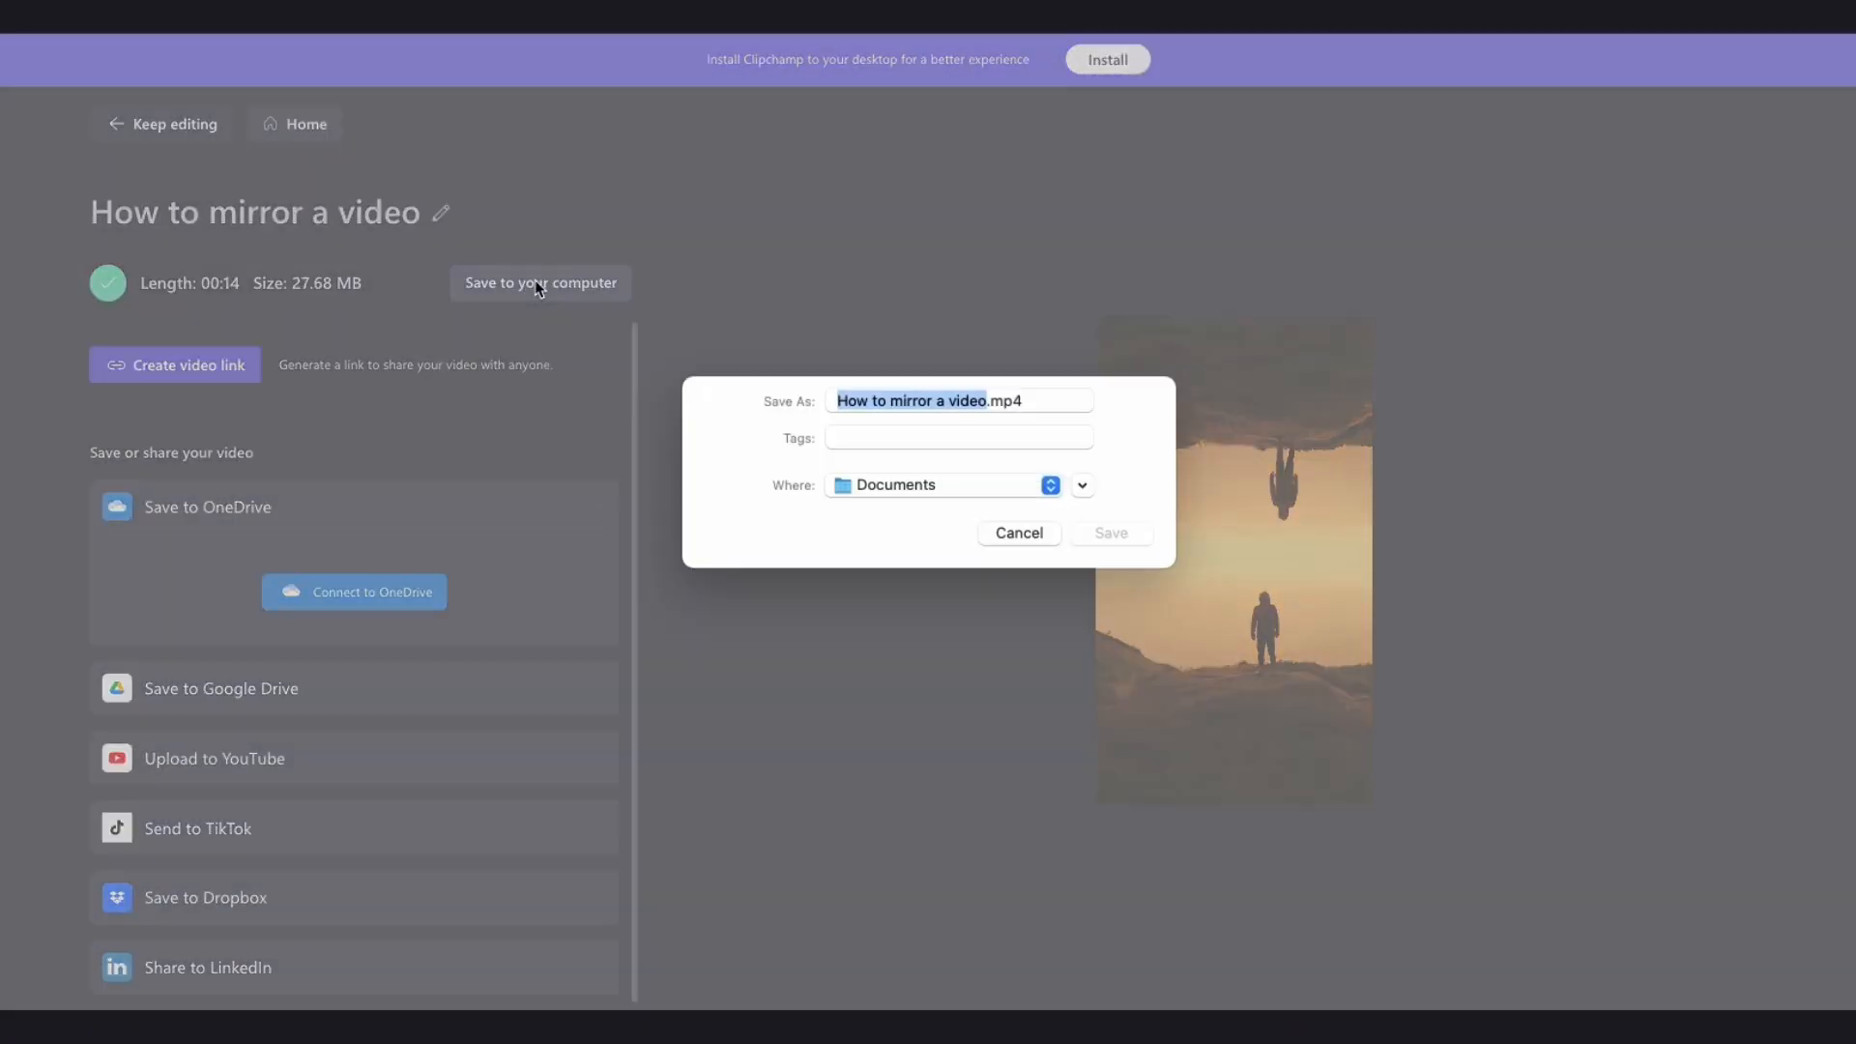
left_click(1017, 534)
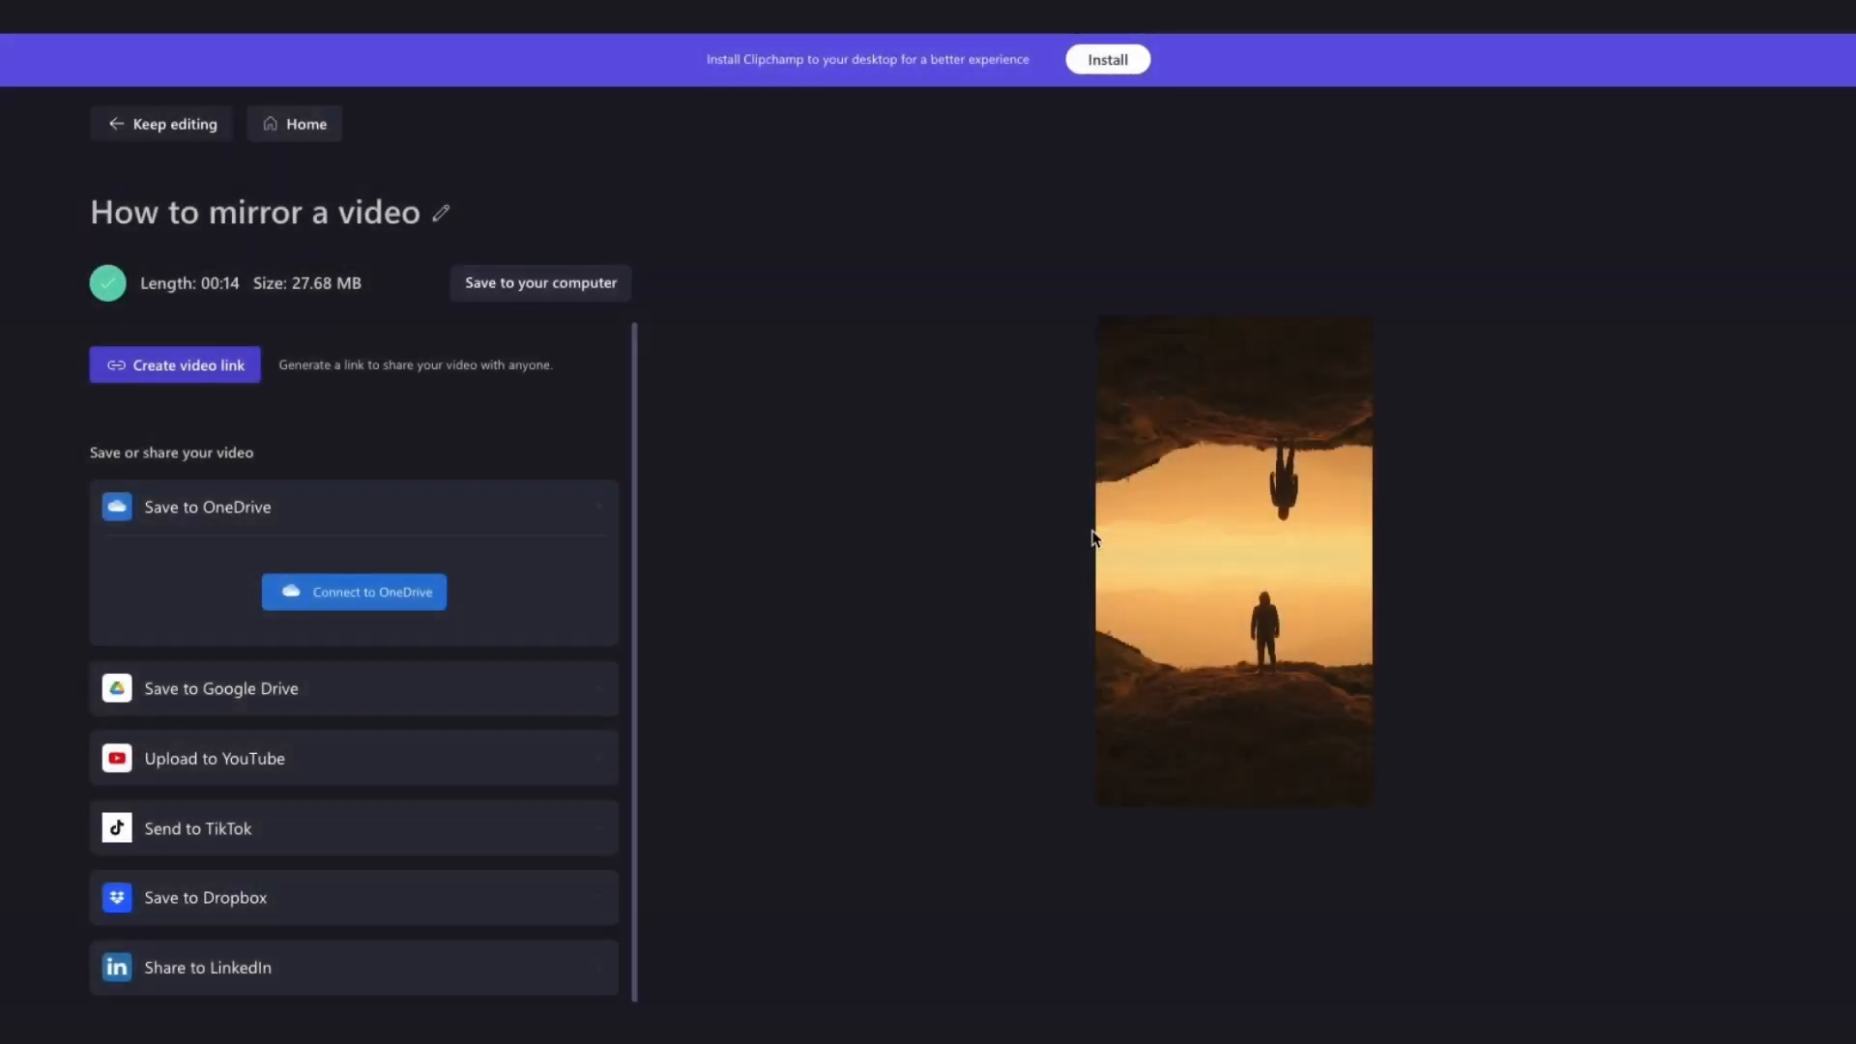